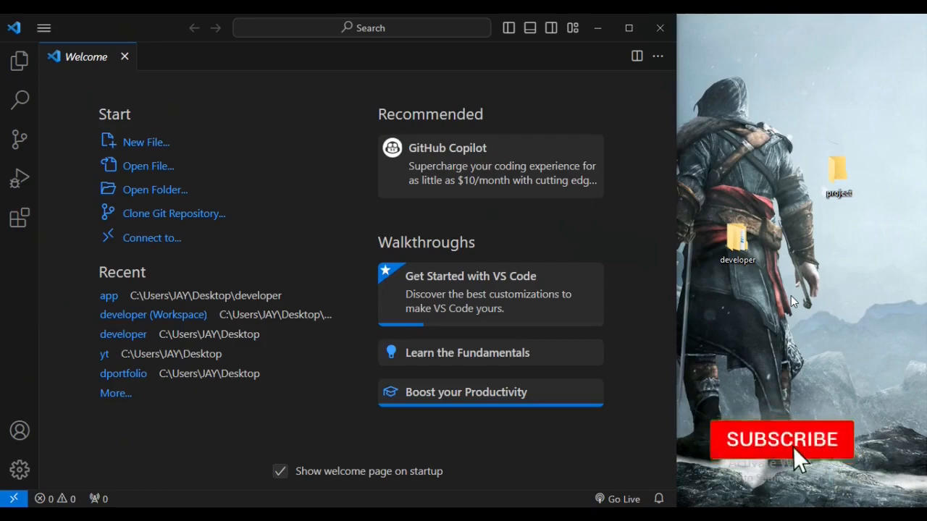
# Step: Drag the desktop 'project' folder into VS Code to open it as the workspace
pyautogui.click(782, 440)
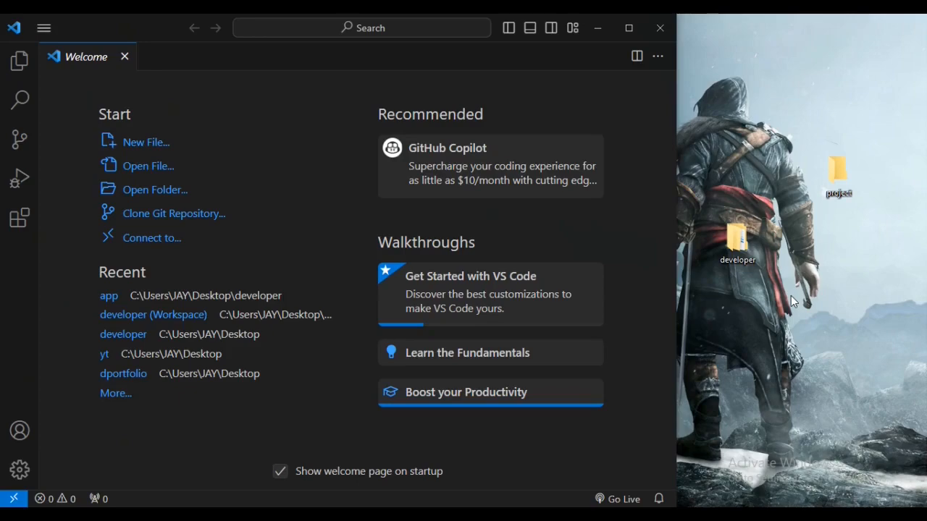
pyautogui.moveTo(926, 252)
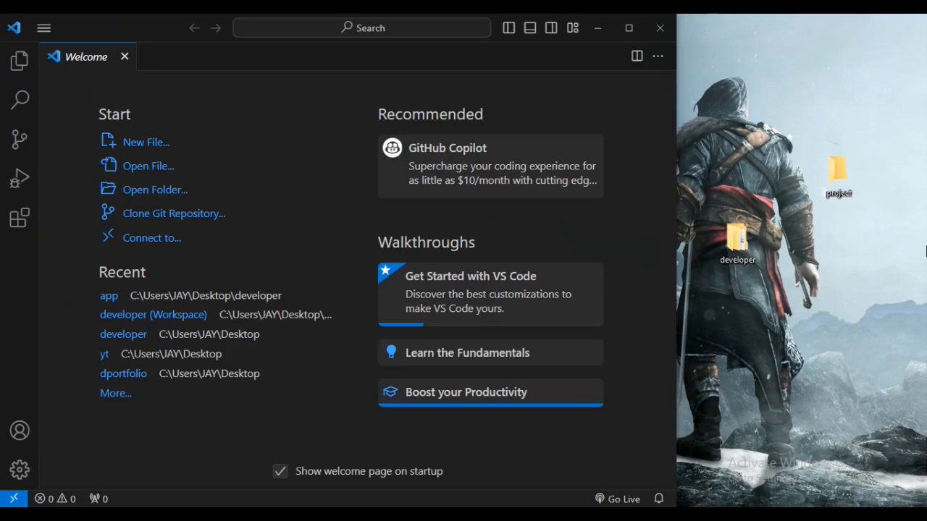
pyautogui.click(838, 175)
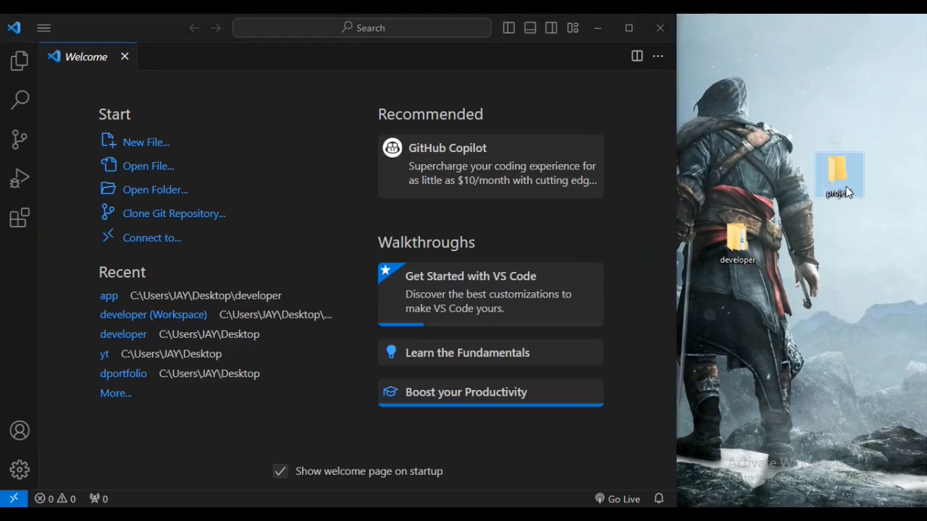
pyautogui.moveTo(841, 174); pyautogui.dragTo(185, 232)
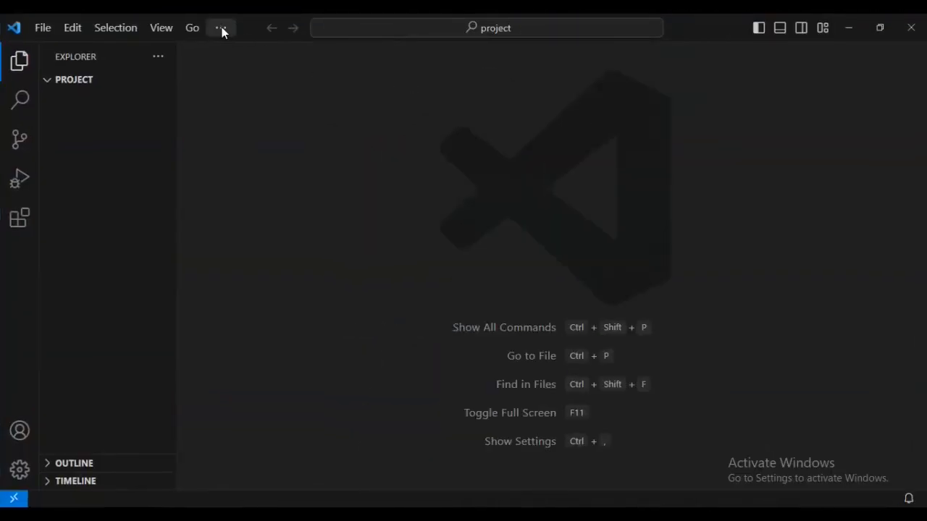
pyautogui.click(220, 27)
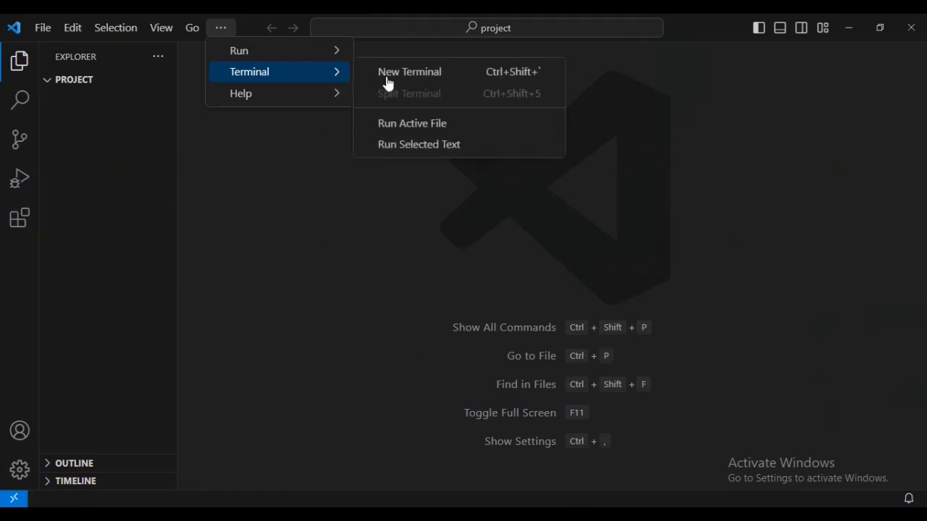
# Step: Open a new terminal in the project folder, then list its files and clear it
pyautogui.click(409, 71)
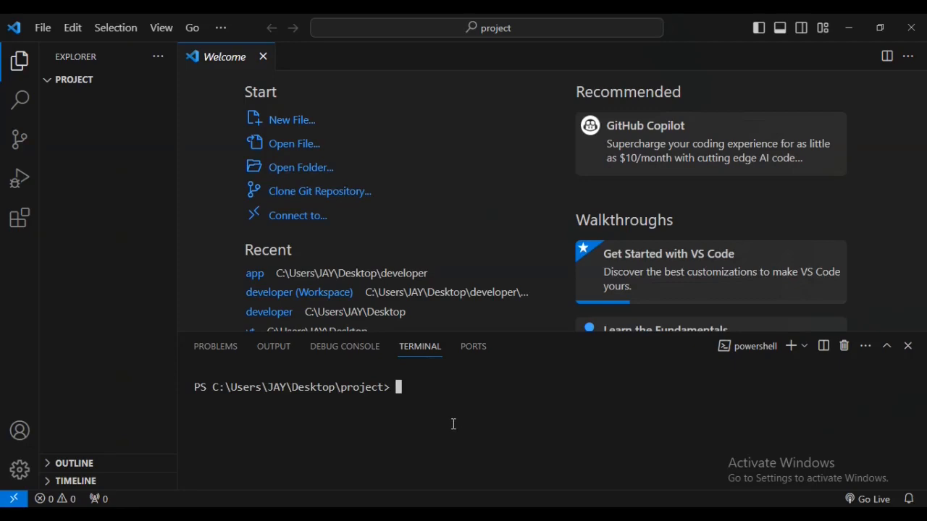
pyautogui.write('ls')
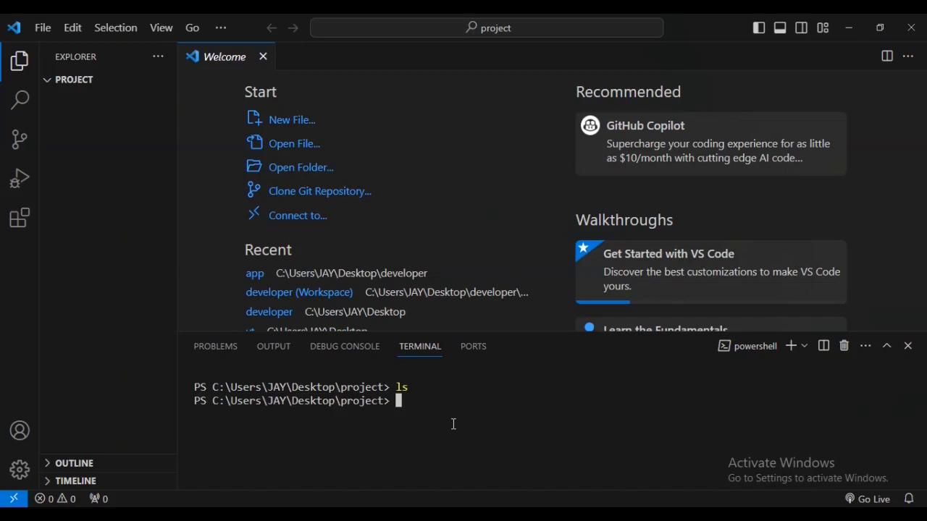
pyautogui.write('clea')
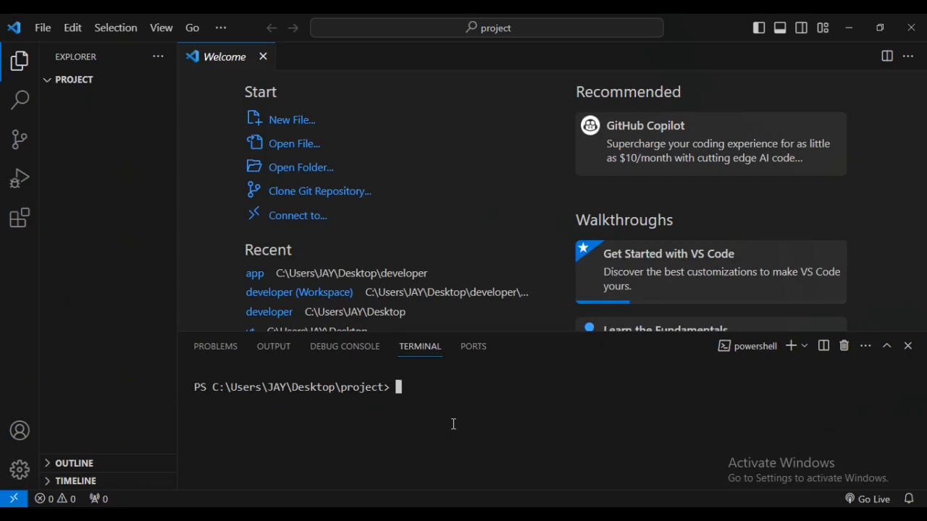
# Step: Enter the command 'npm create vite@latest app -- --template react' without running it
pyautogui.write('npm')
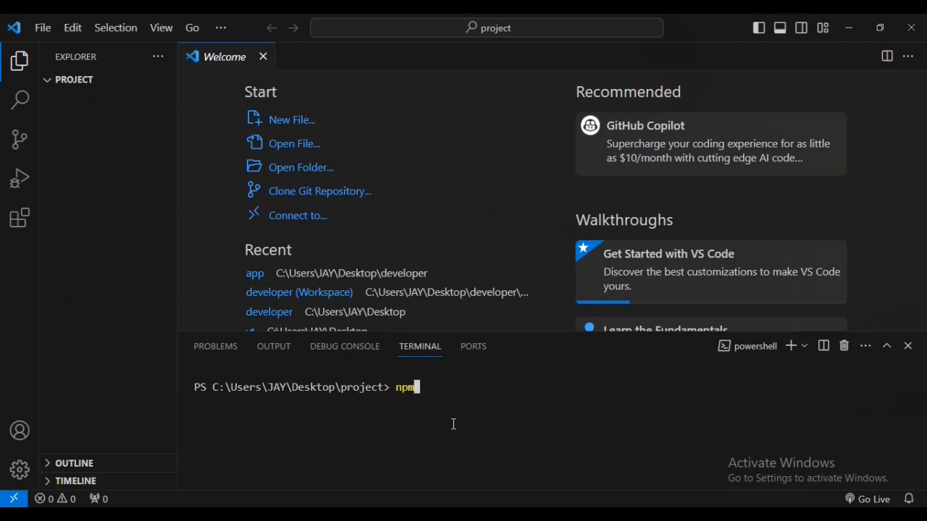
pyautogui.write('create vite')
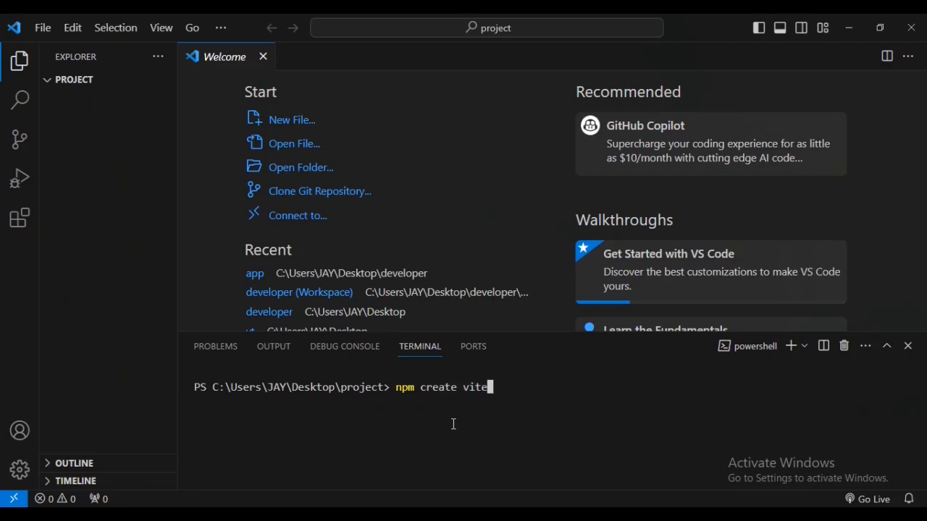
pyautogui.write('@')
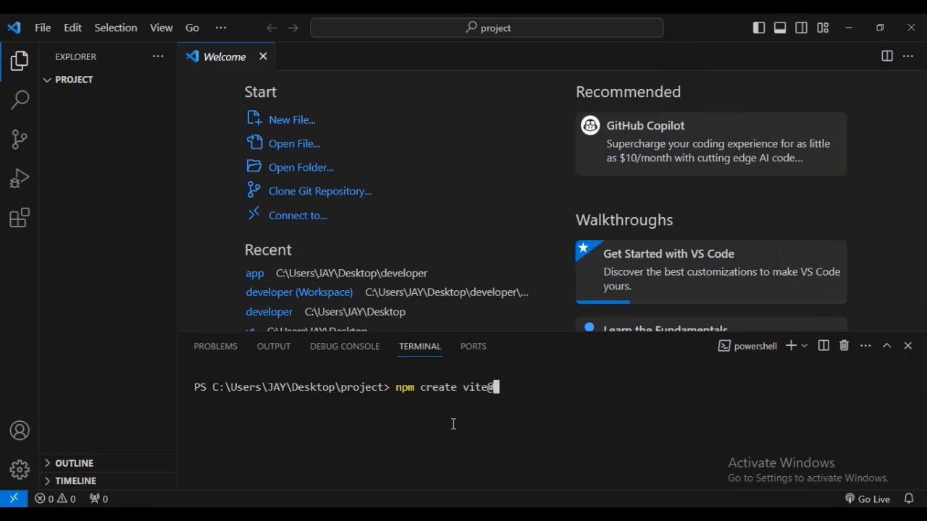
pyautogui.write('latest')
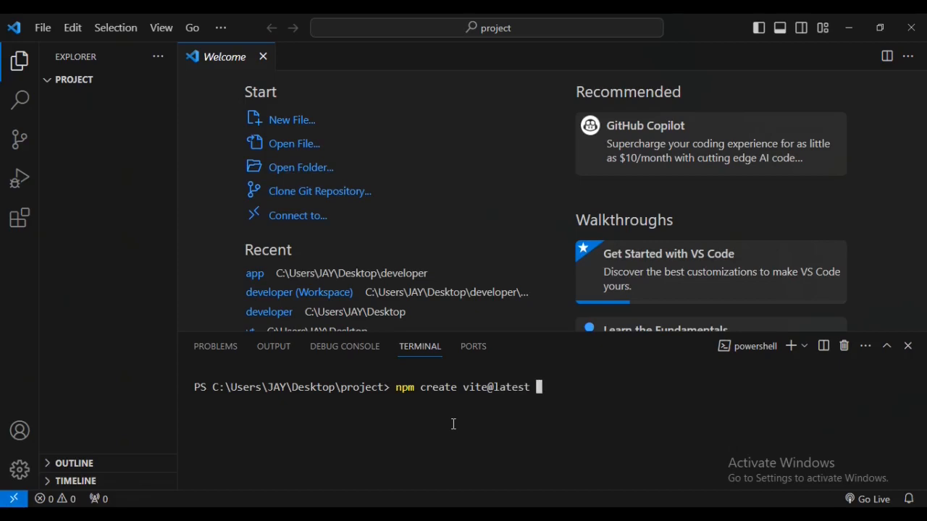
pyautogui.write('app')
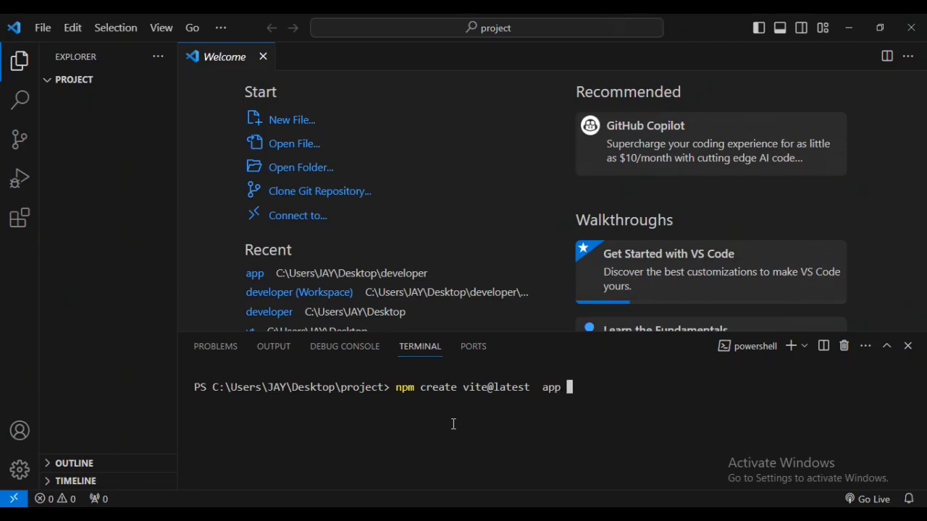
pyautogui.write('--')
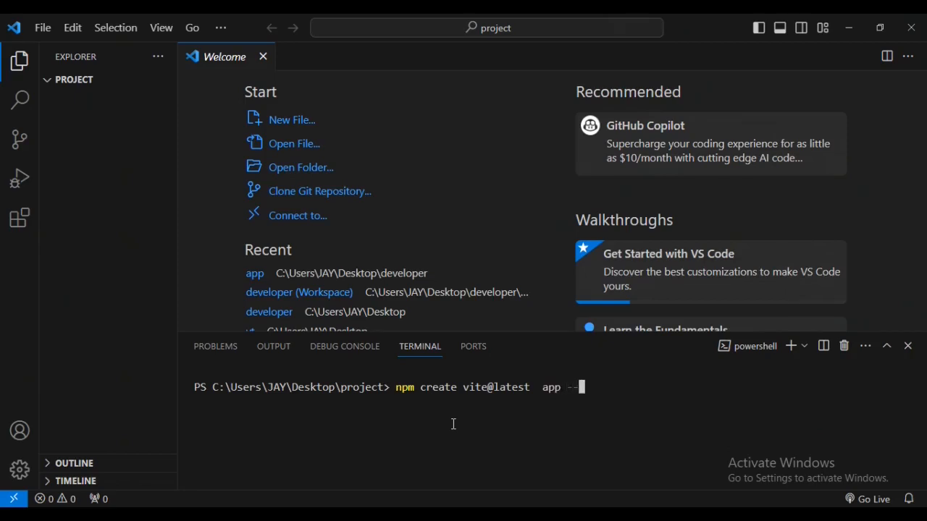
pyautogui.write('--')
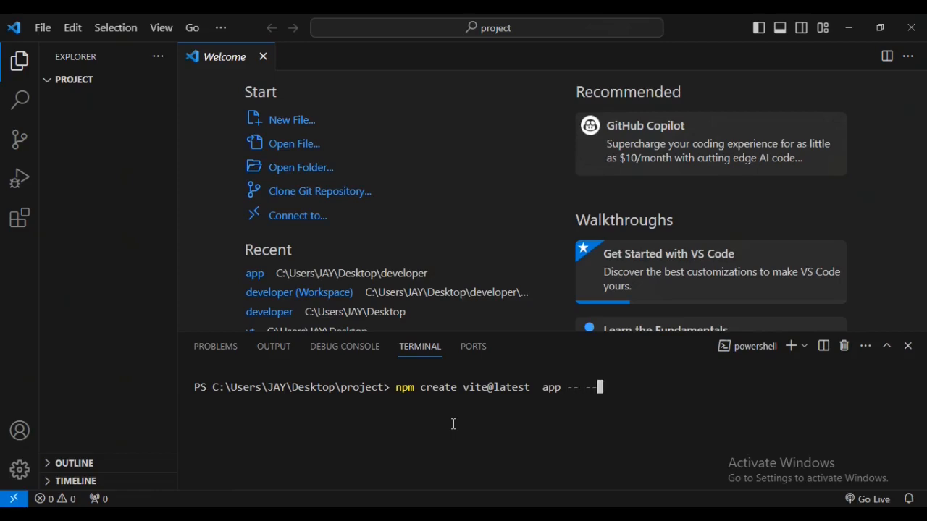
pyautogui.write('templa')
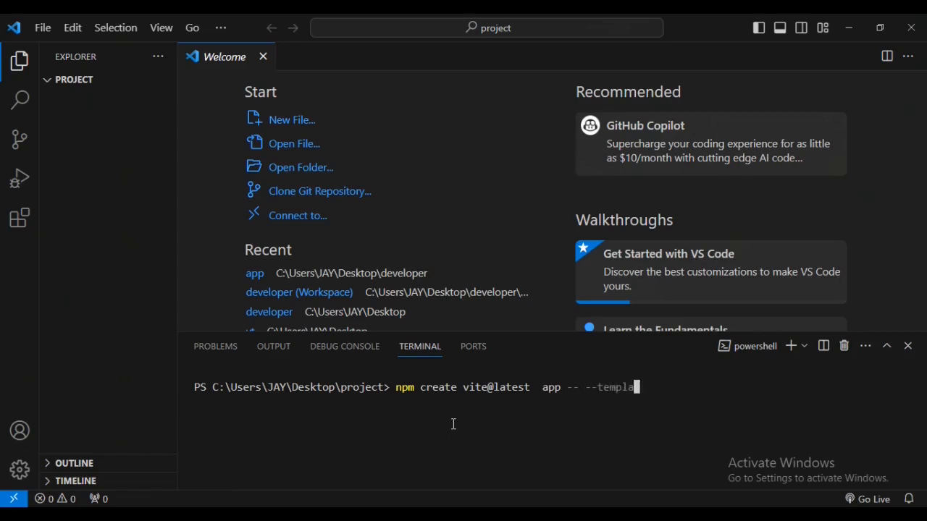
pyautogui.write('te')
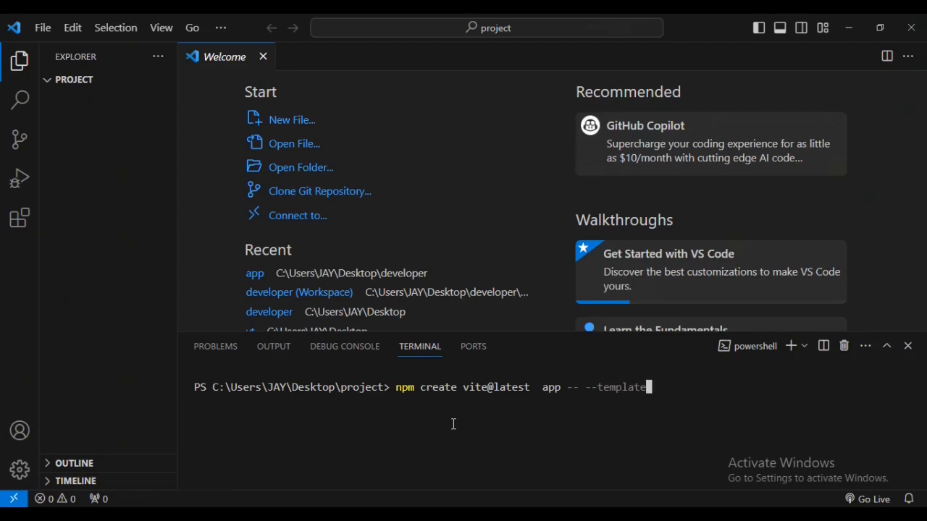
pyautogui.write('re')
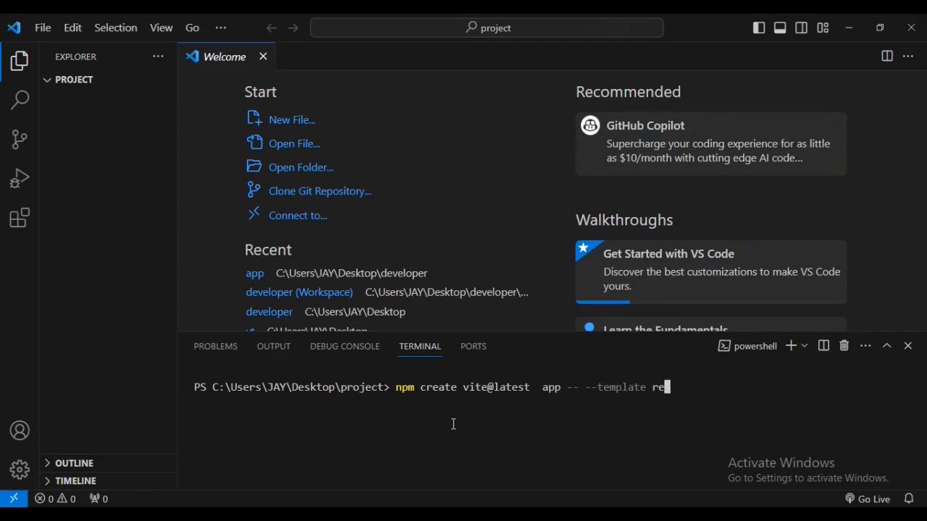
pyautogui.write('act')
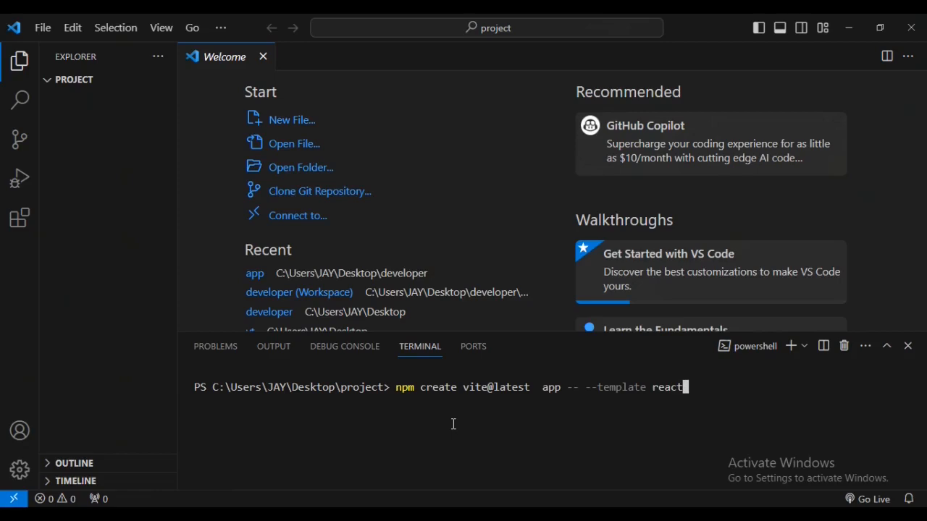
# Step: Run the Vite command, then expand the new app folder and browse its src folder
pyautogui.press('Enter')
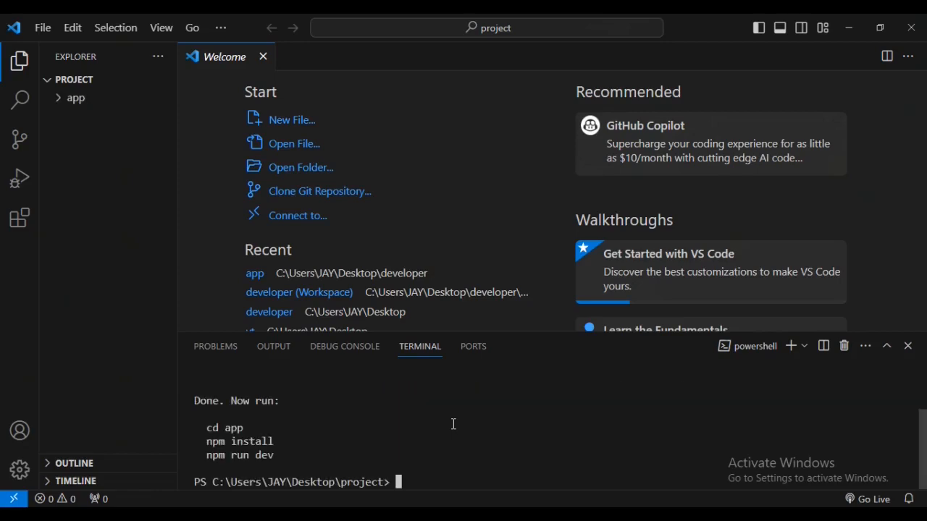
pyautogui.click(75, 98)
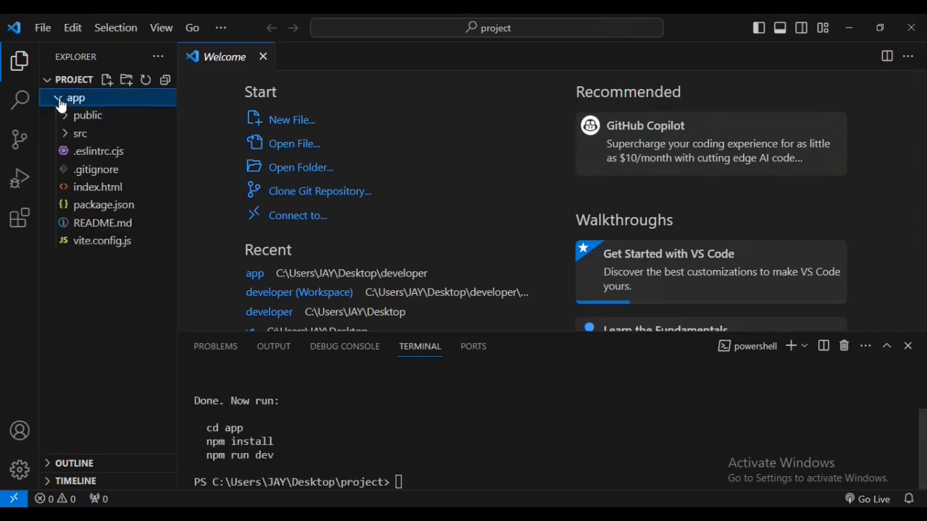
pyautogui.click(79, 133)
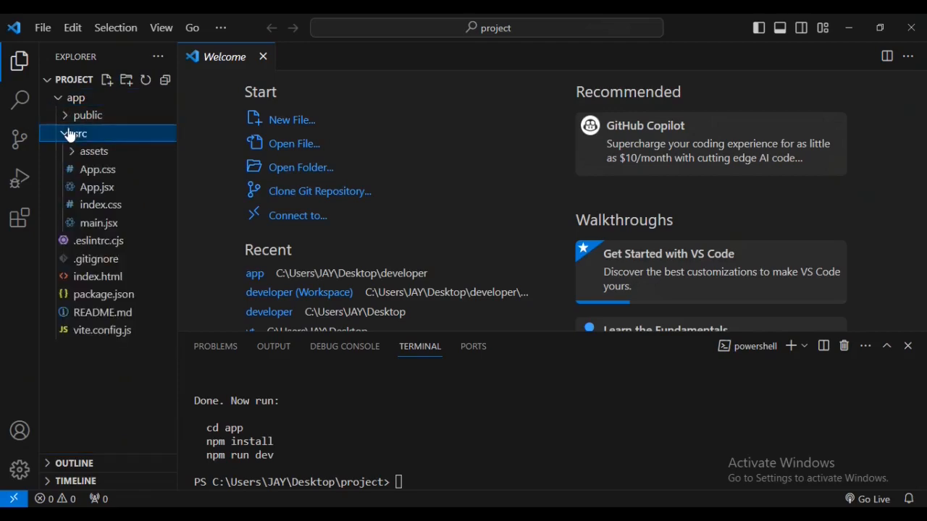
pyautogui.click(74, 133)
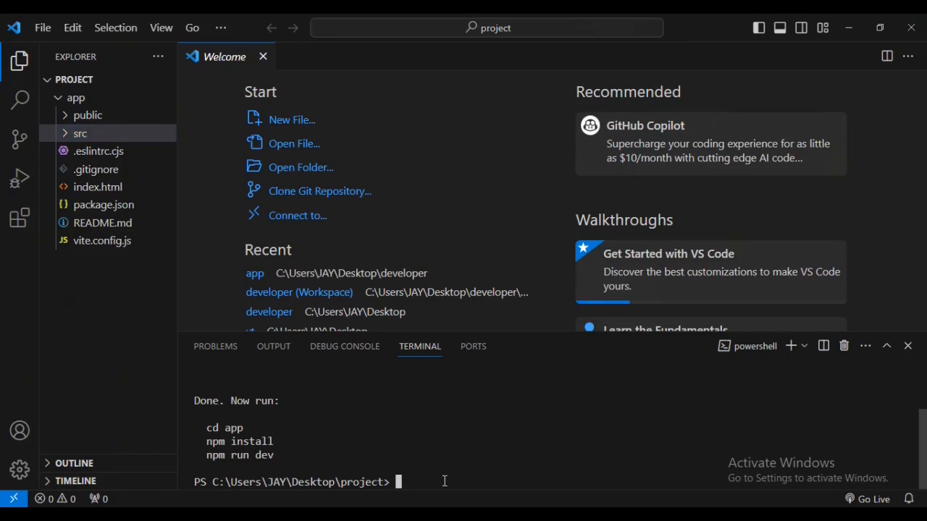
# Step: Change the terminal into the app folder with cd app and list its files
pyautogui.write('cd app')
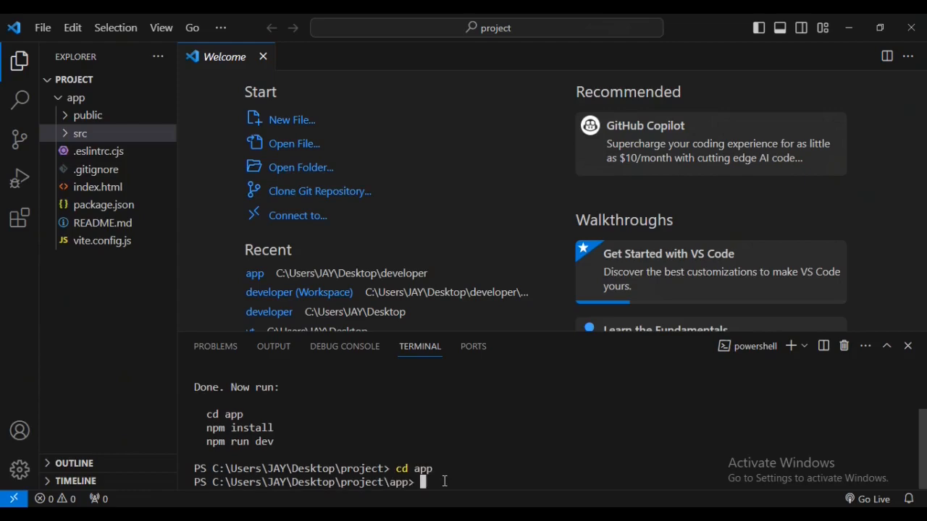
pyautogui.write('ls')
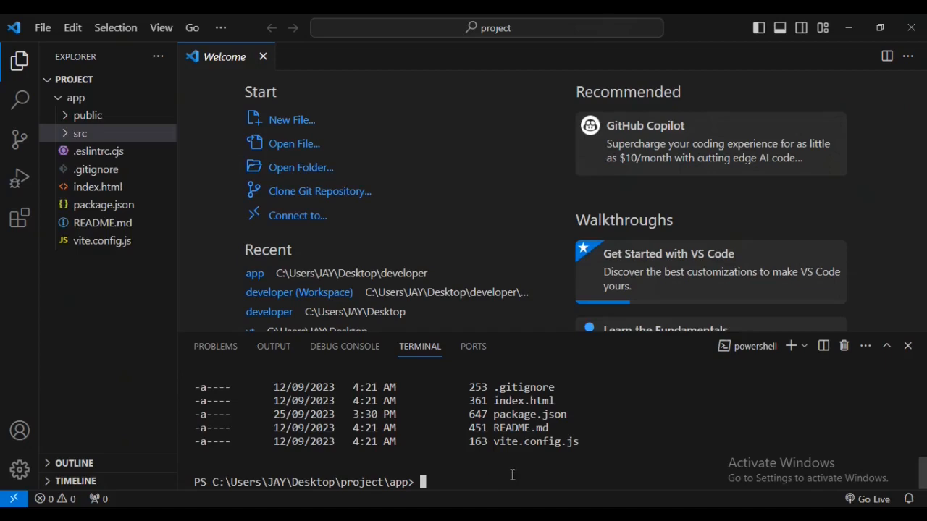
pyautogui.write('ls')
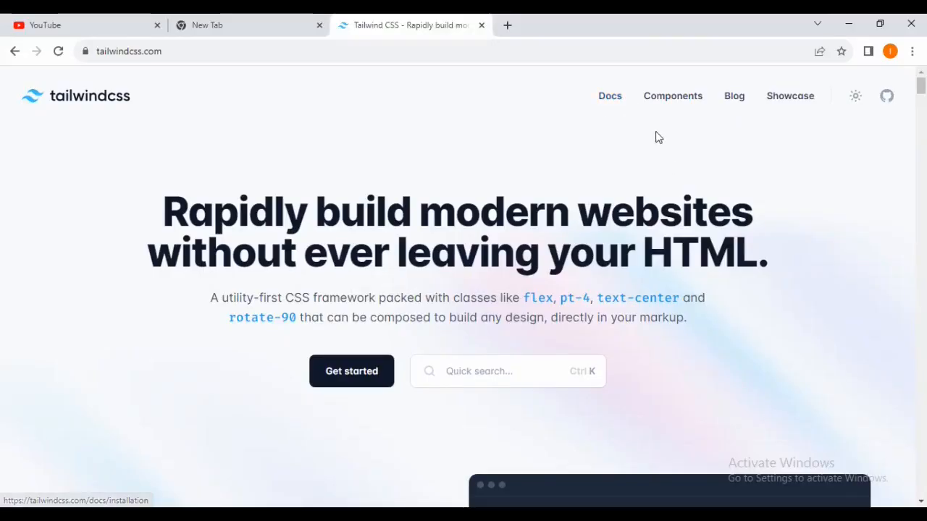
# Step: Open the Tailwind CSS installation docs and scroll through the steps
pyautogui.click(351, 371)
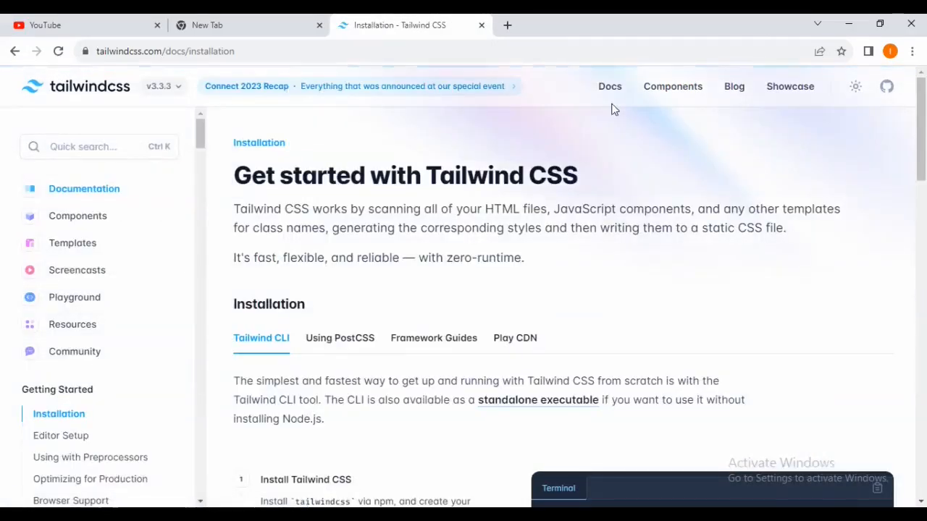
pyautogui.scroll(-3)
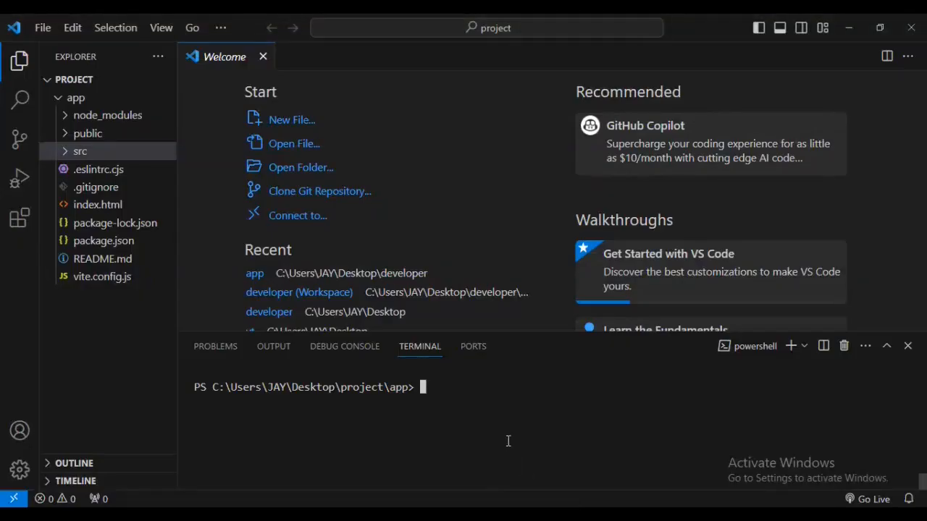
# Step: Install Tailwind as a dev dependency with 'npm install -D tailwindcss'
pyautogui.write('npm install -D tailwindcss')
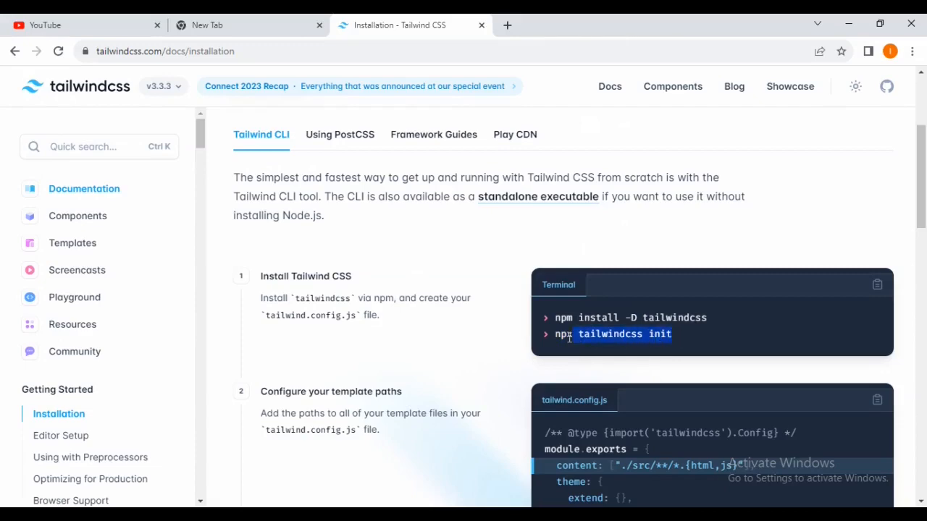
# Step: Copy the Tailwind init command from the installation docs
pyautogui.rightClick(624, 334)
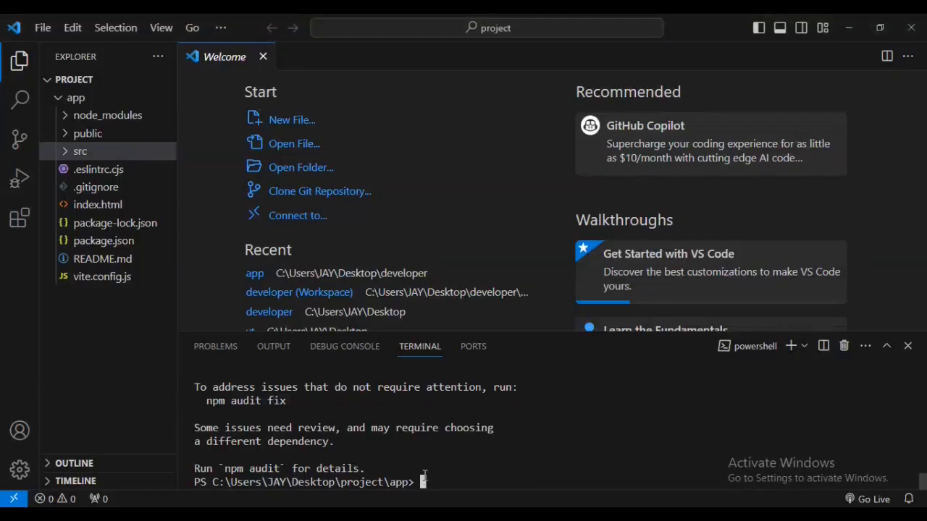
# Step: Run 'npx tailwindcss init -p' to create tailwind.config.js and postcss.config.js
pyautogui.write('npx tailwindcss init')
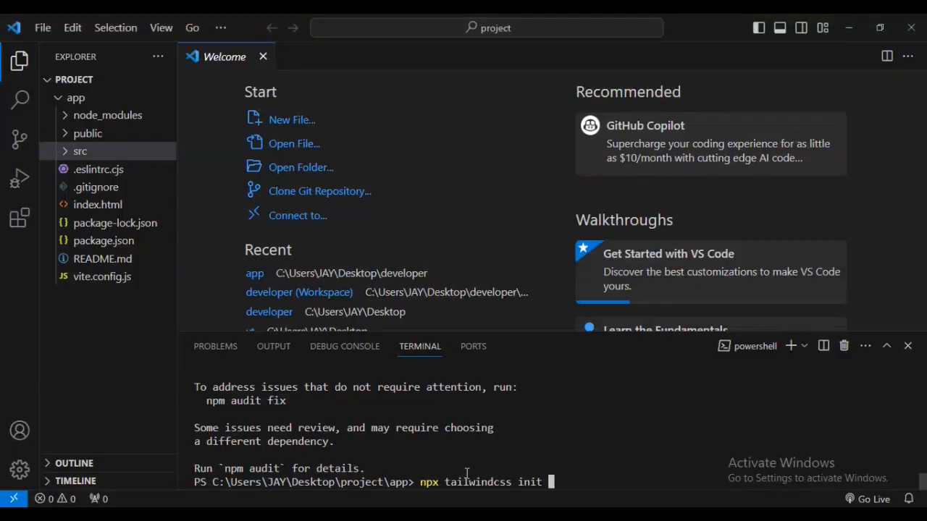
pyautogui.write('-p')
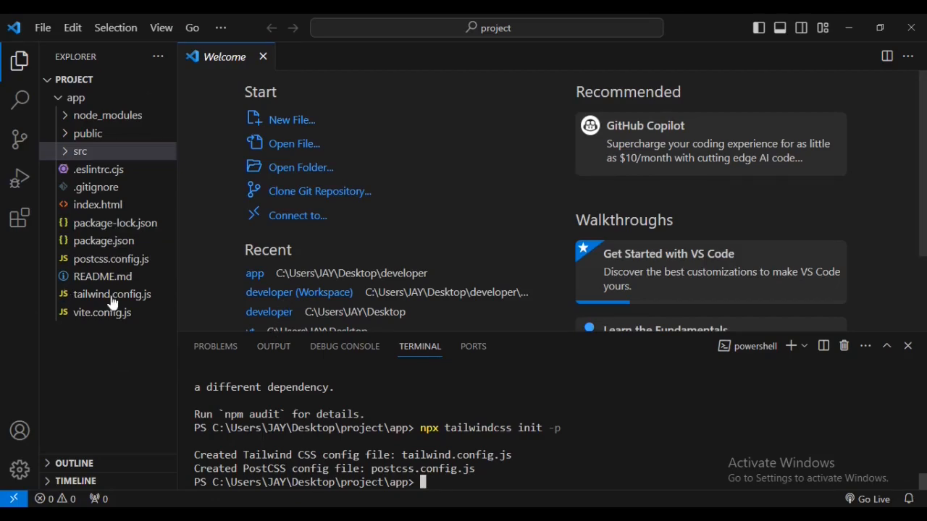
# Step: Open tailwind.config.js and add './index.html' to the content list
pyautogui.doubleClick(111, 294)
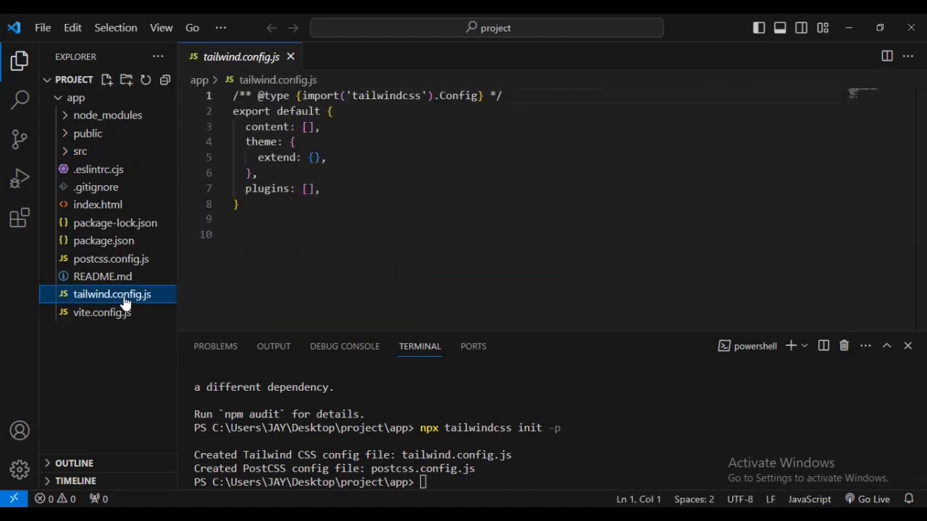
pyautogui.moveTo(392, 170)
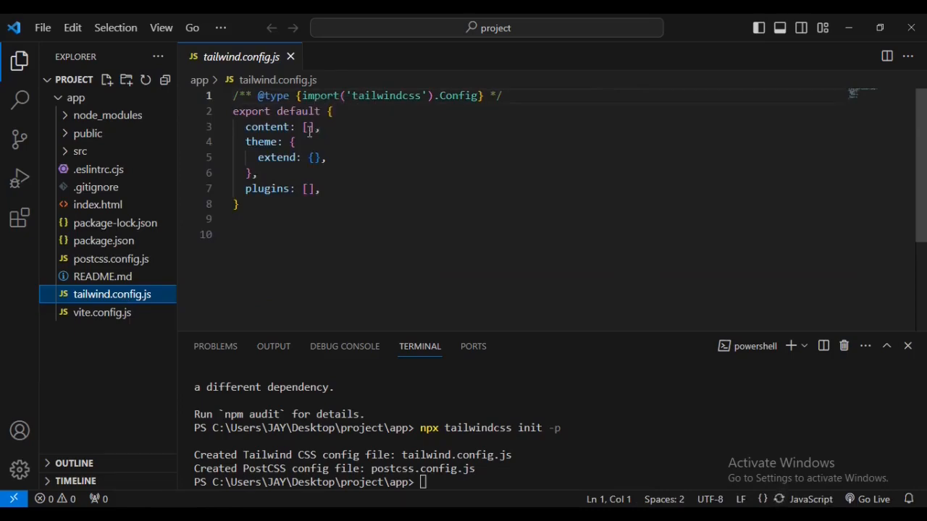
pyautogui.click(308, 127)
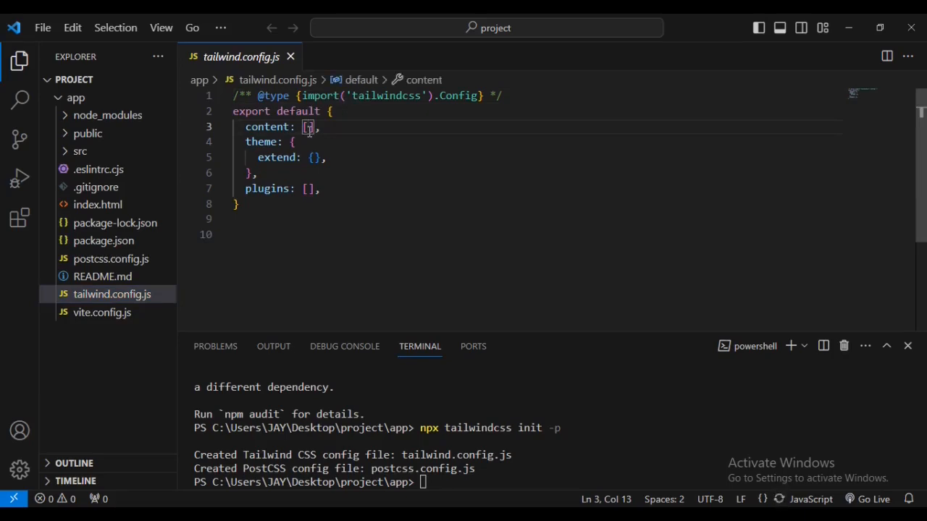
pyautogui.press('Enter')
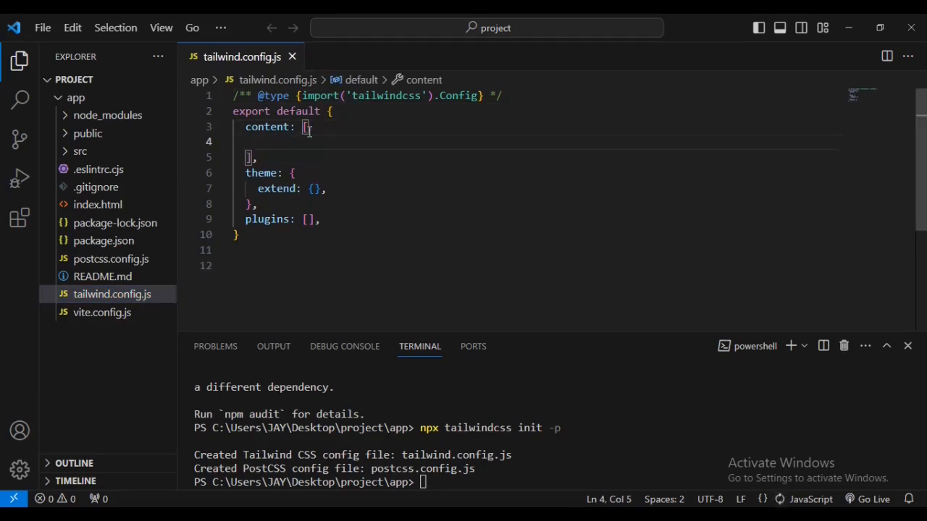
pyautogui.scroll(-3)
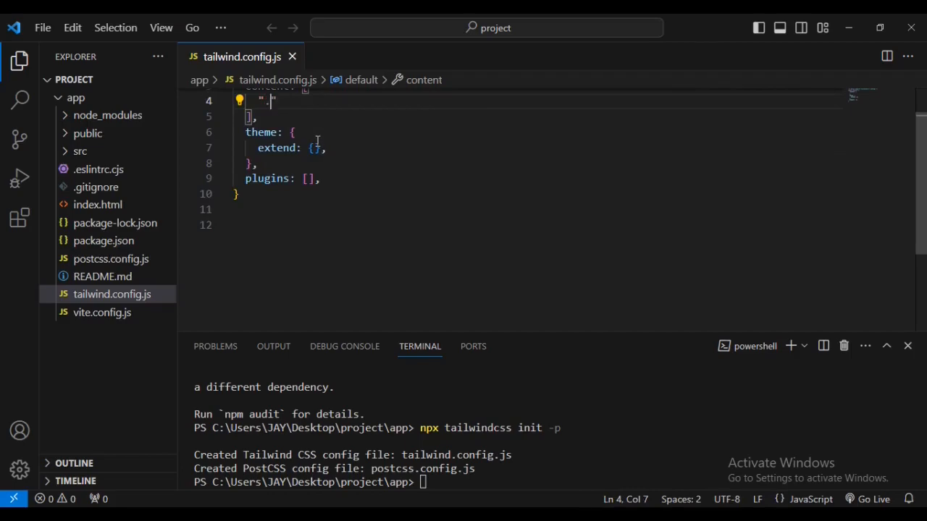
pyautogui.write('/')
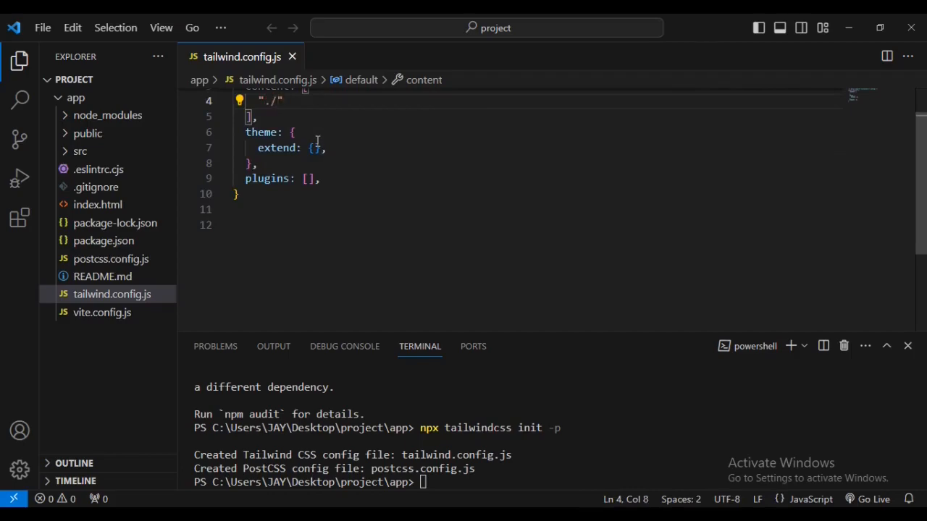
pyautogui.write('index')
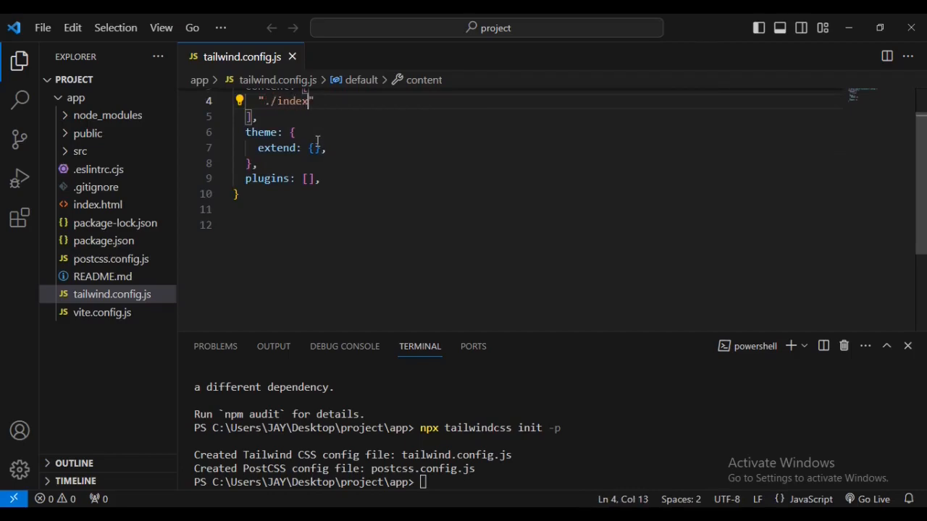
pyautogui.write('.html')
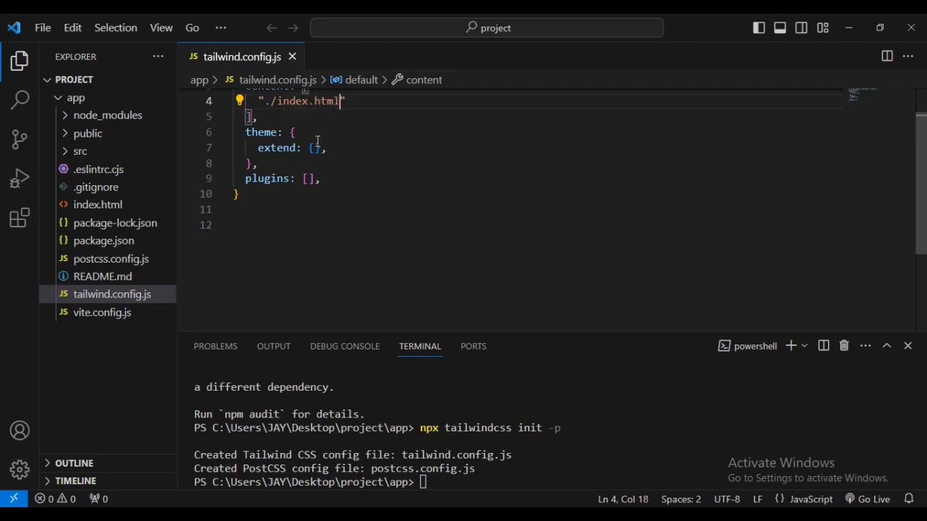
pyautogui.scroll(3)
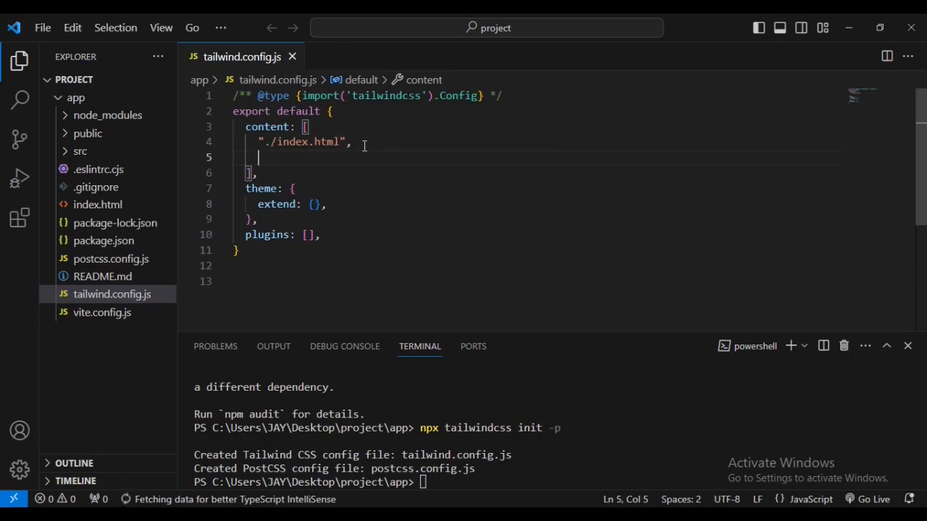
# Step: Add './src/**/*.{js,ts,jsx,tsx}' as the second content entry
pyautogui.write('""')
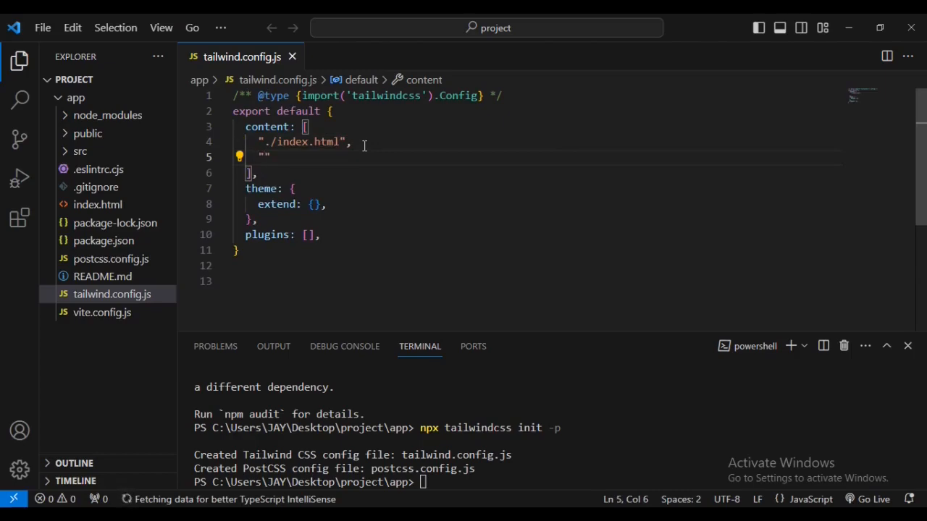
pyautogui.write('./')
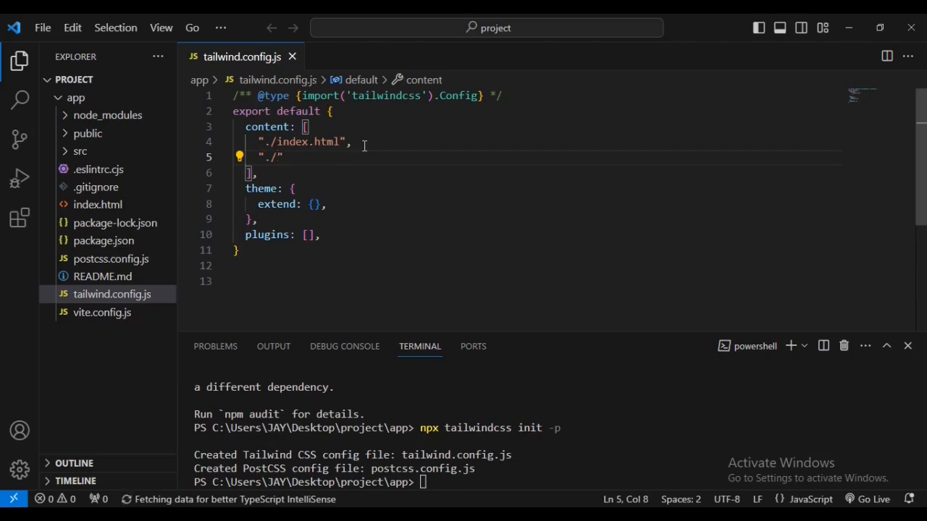
pyautogui.write('src')
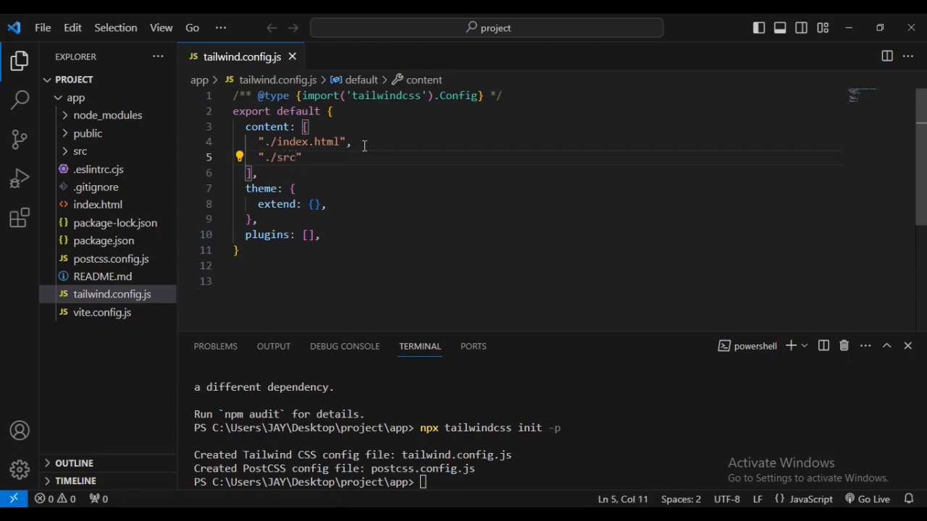
pyautogui.write('/**')
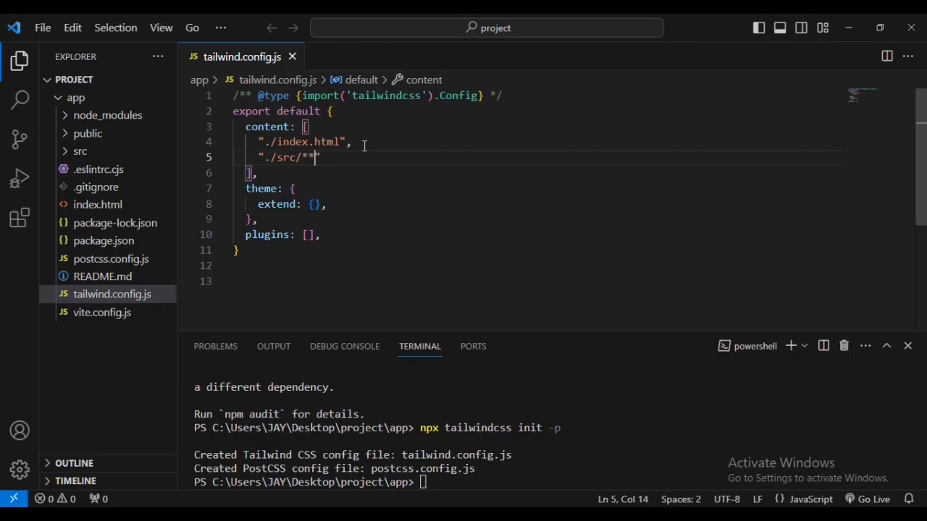
pyautogui.write('/')
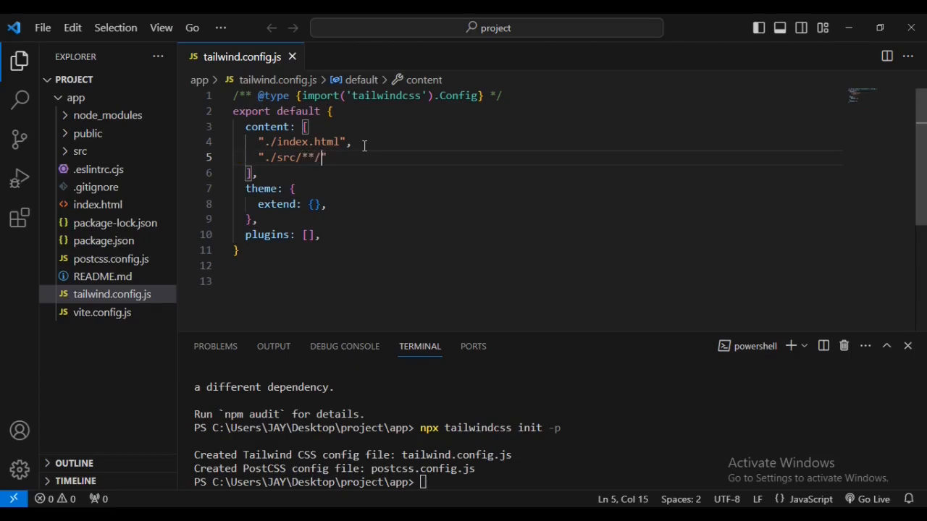
pyautogui.write('*"')
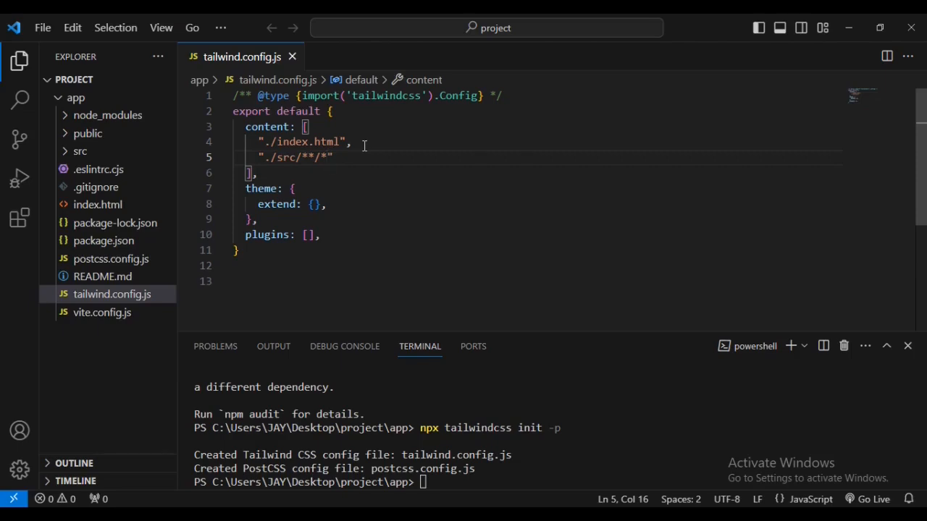
pyautogui.write('.{')
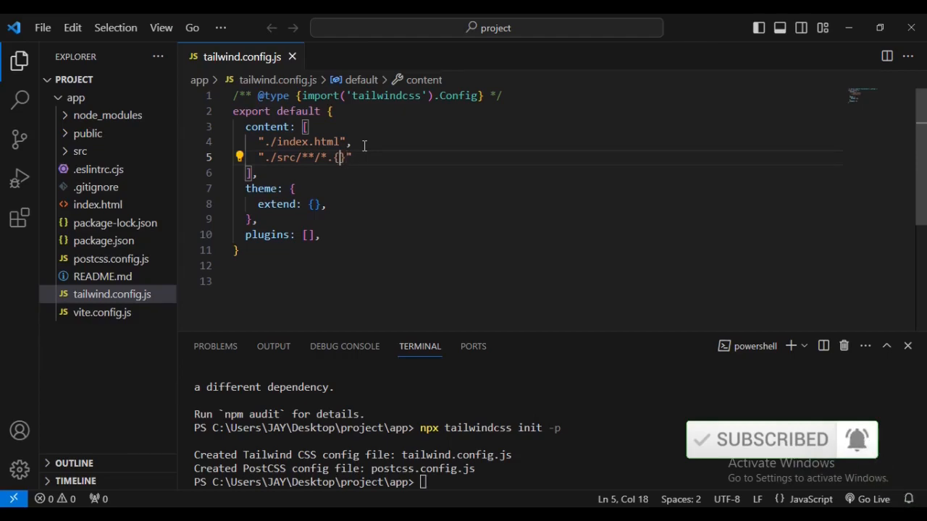
pyautogui.write('js,j')
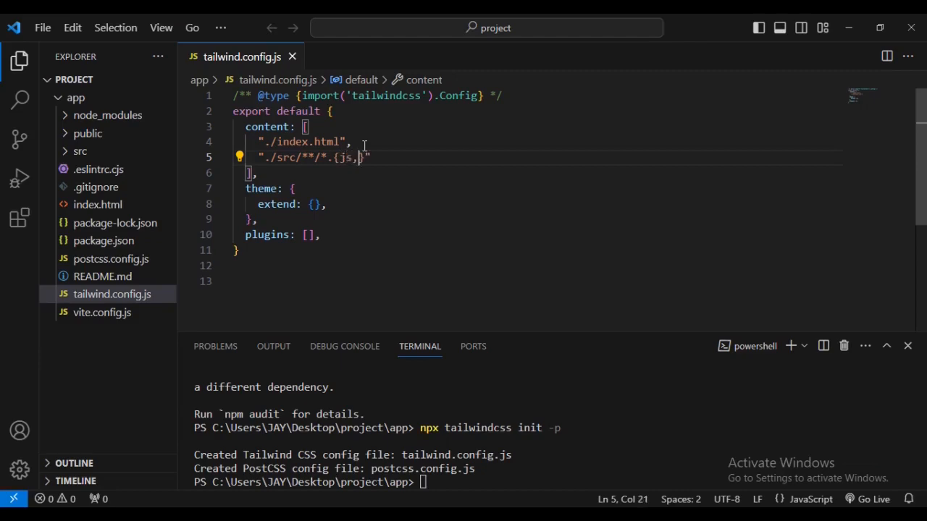
pyautogui.write('ts')
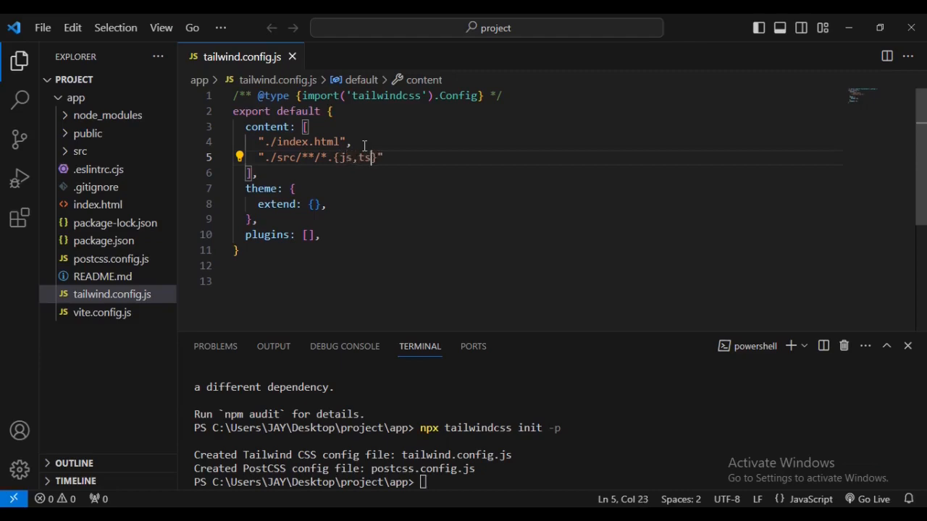
pyautogui.write(',jsx,')
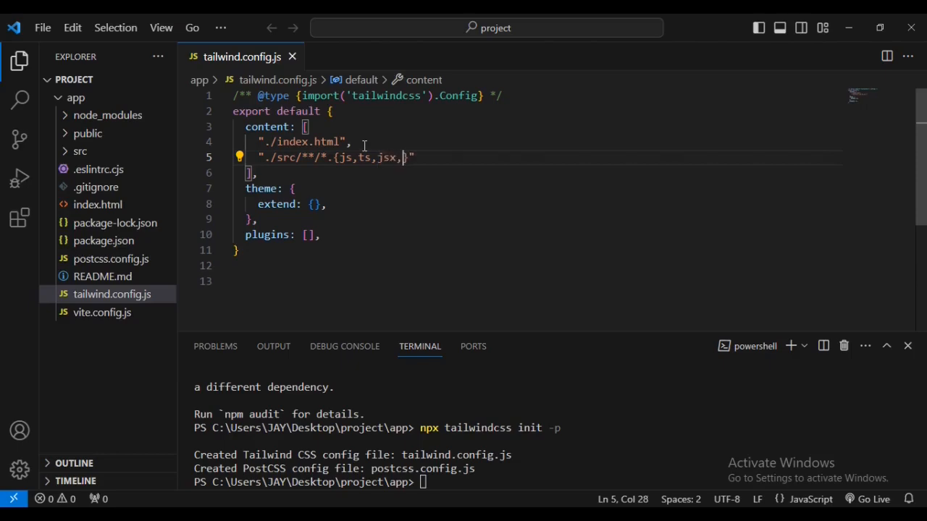
pyautogui.write('tsx')
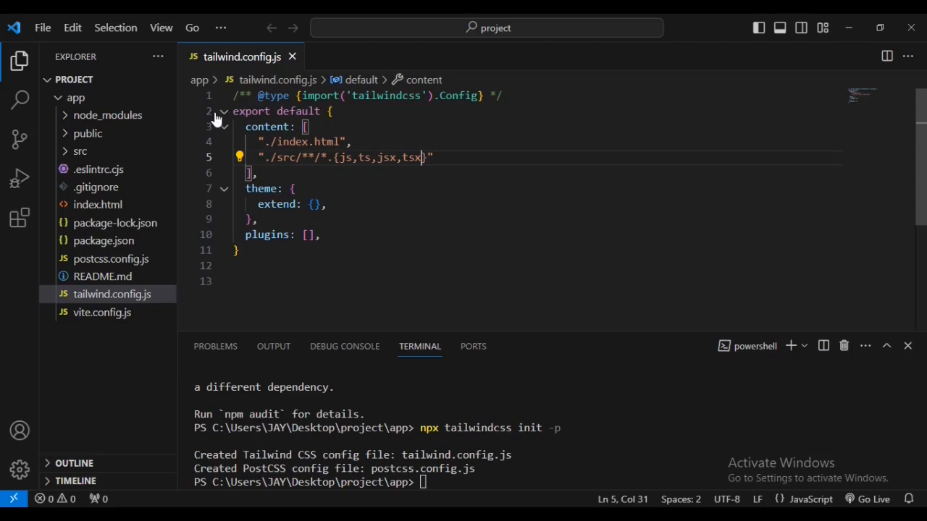
pyautogui.moveTo(917, 404)
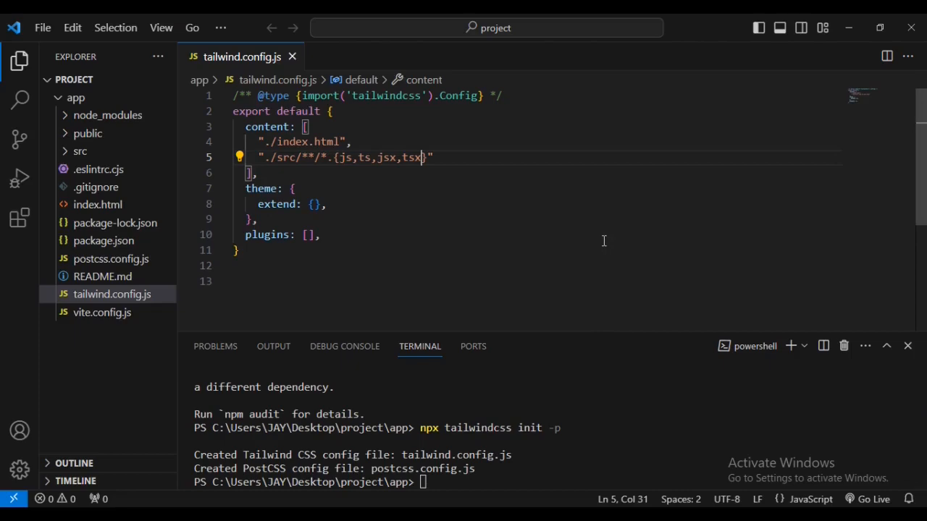
pyautogui.moveTo(599, 233)
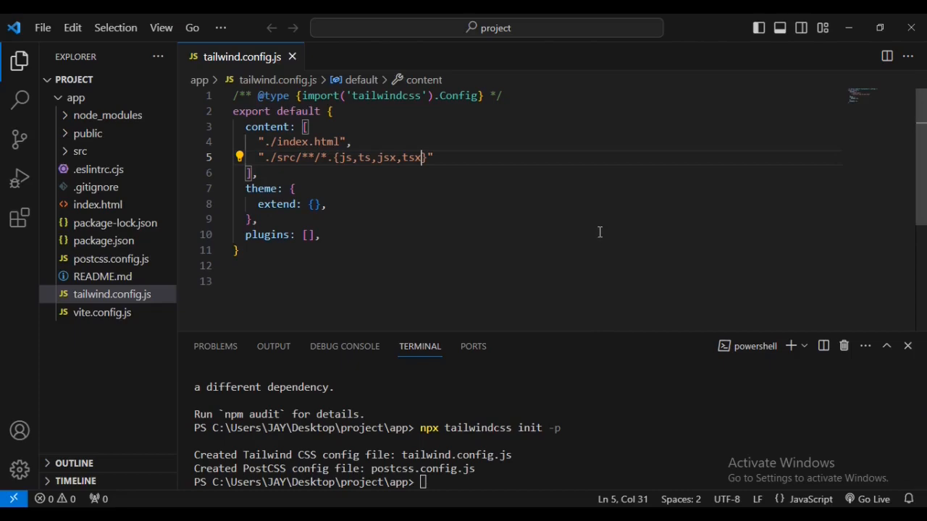
pyautogui.moveTo(919, 387)
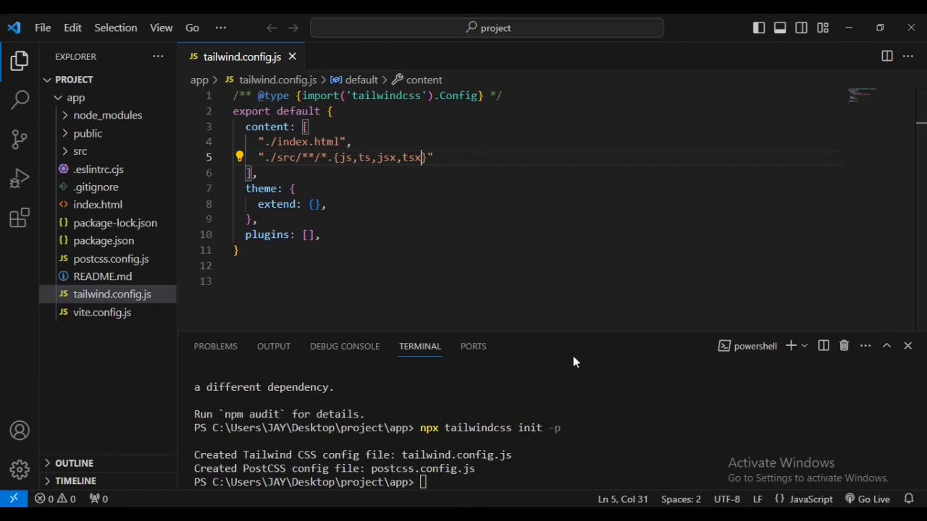
pyautogui.click(80, 151)
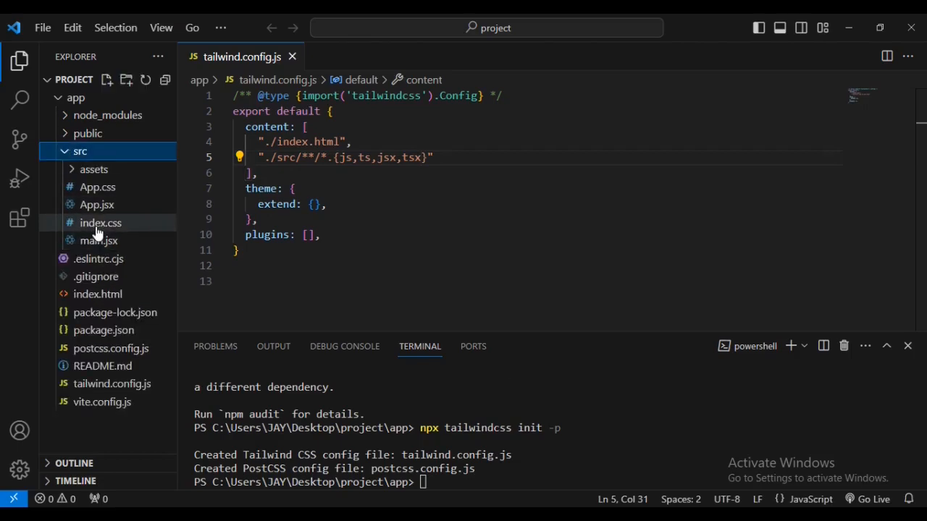
pyautogui.click(100, 222)
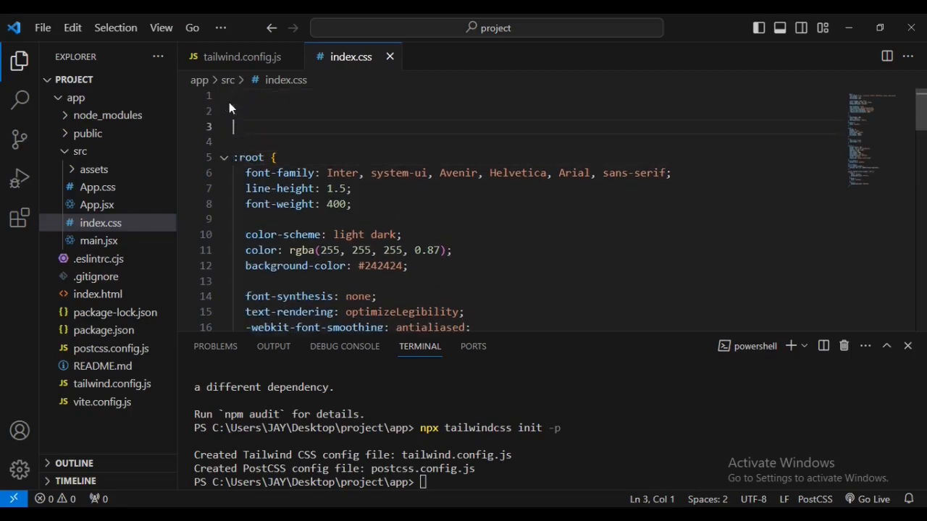
pyautogui.write('@tailwind base;')
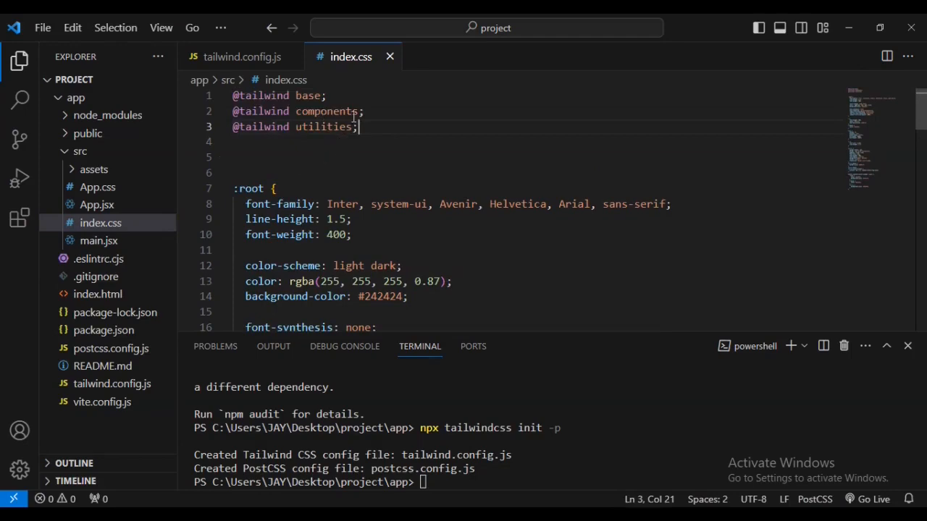
pyautogui.moveTo(370, 173)
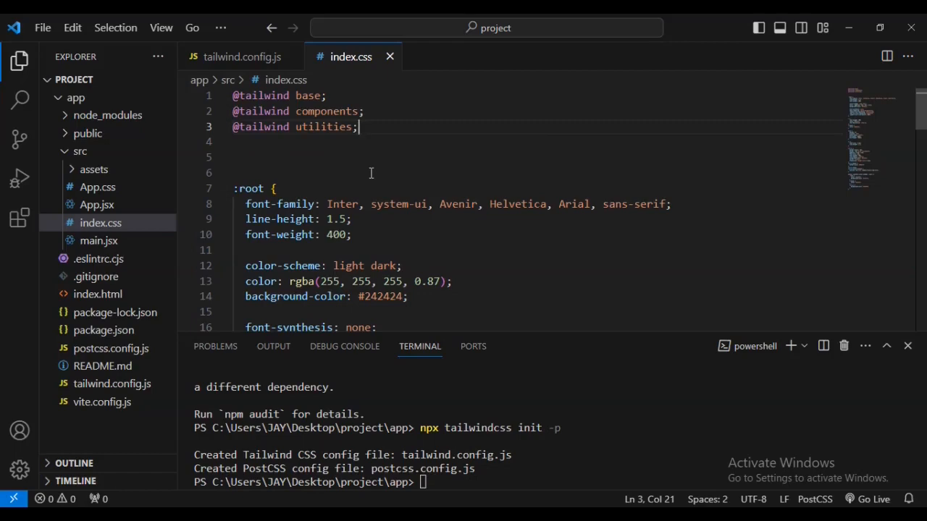
pyautogui.moveTo(425, 267)
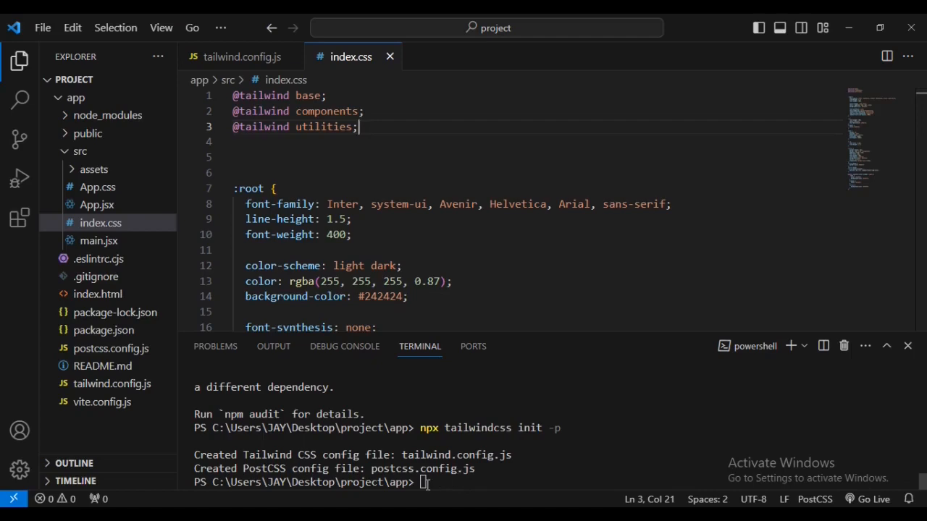
# Step: Run 'npm run dev' in the terminal to launch the Vite server on localhost:5173
pyautogui.write('npm')
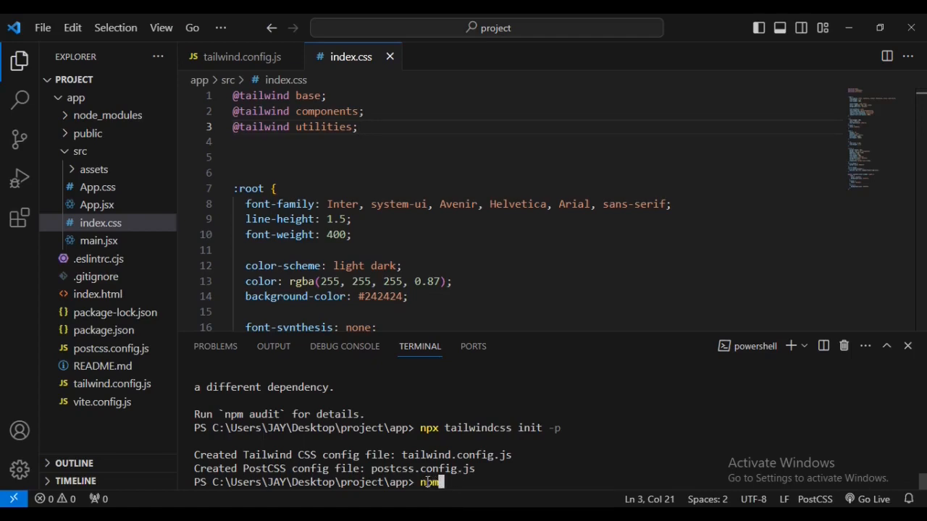
pyautogui.write('r')
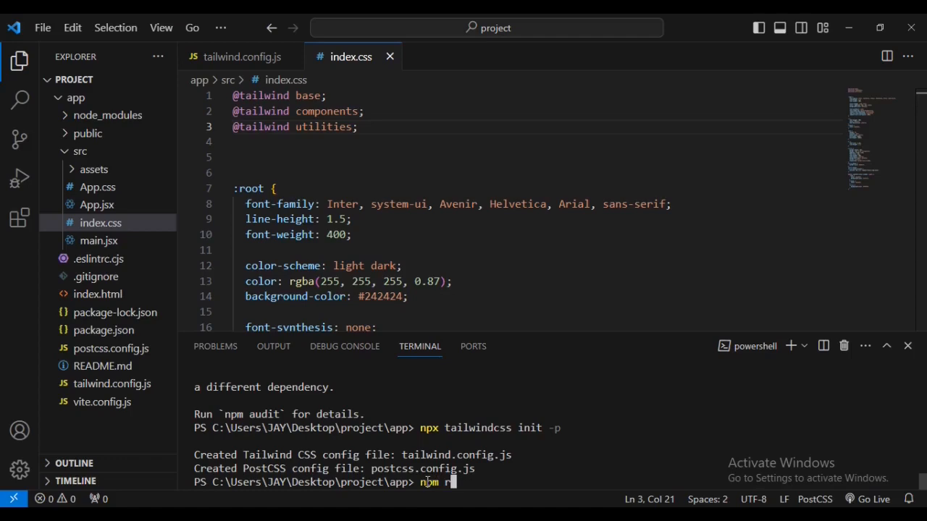
pyautogui.write('run dex')
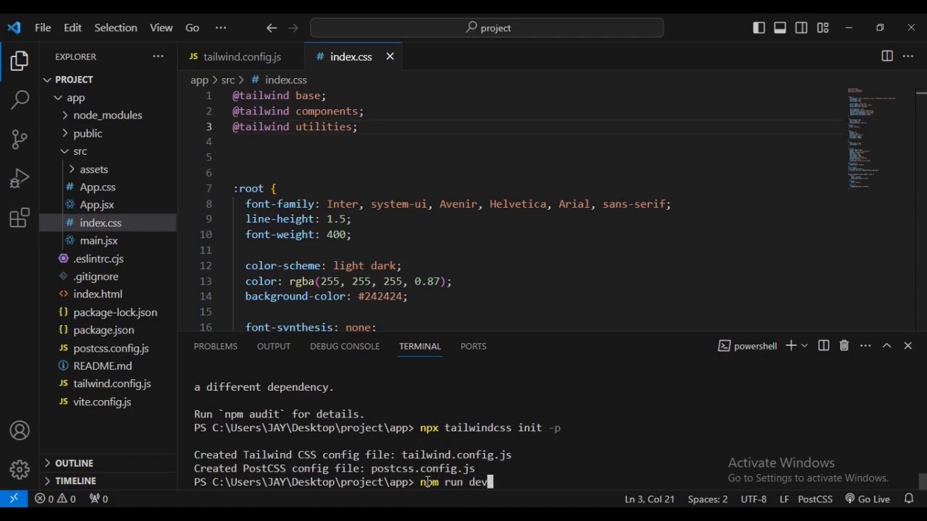
pyautogui.press('Enter')
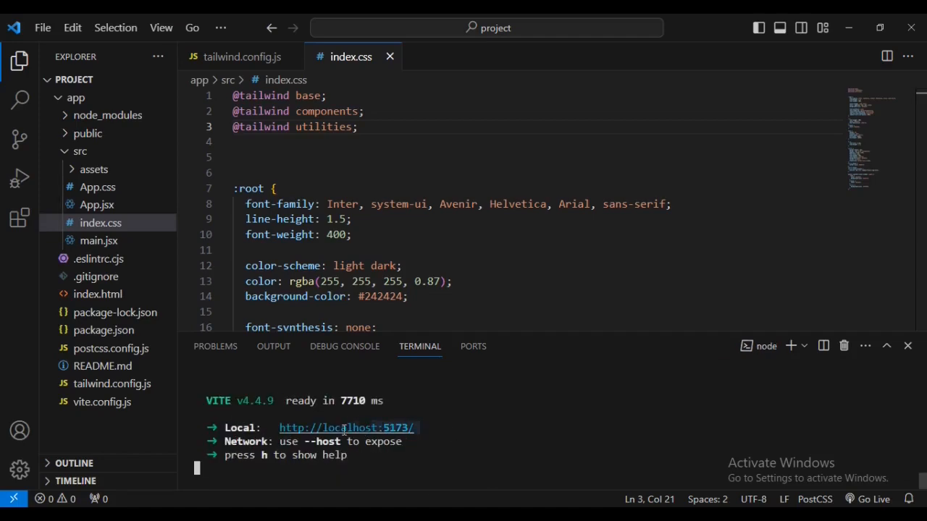
pyautogui.moveTo(346, 427)
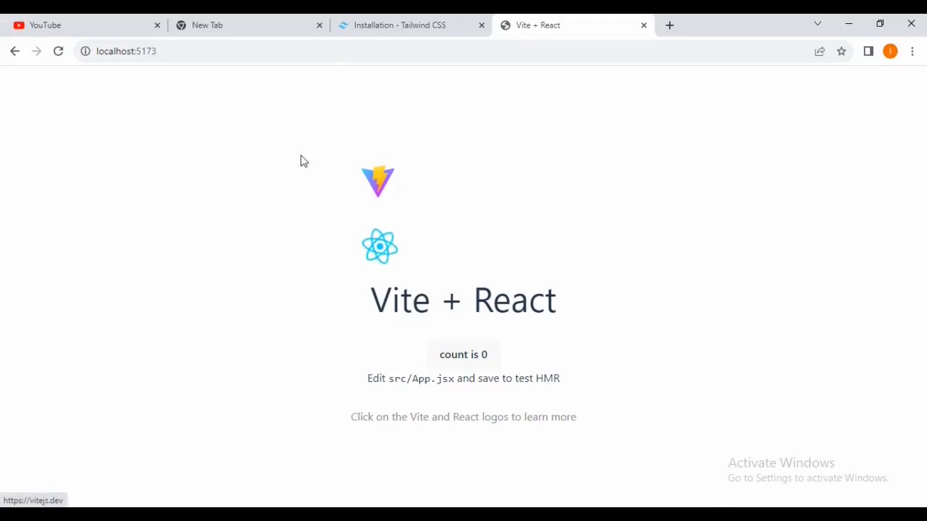
pyautogui.moveTo(625, 225)
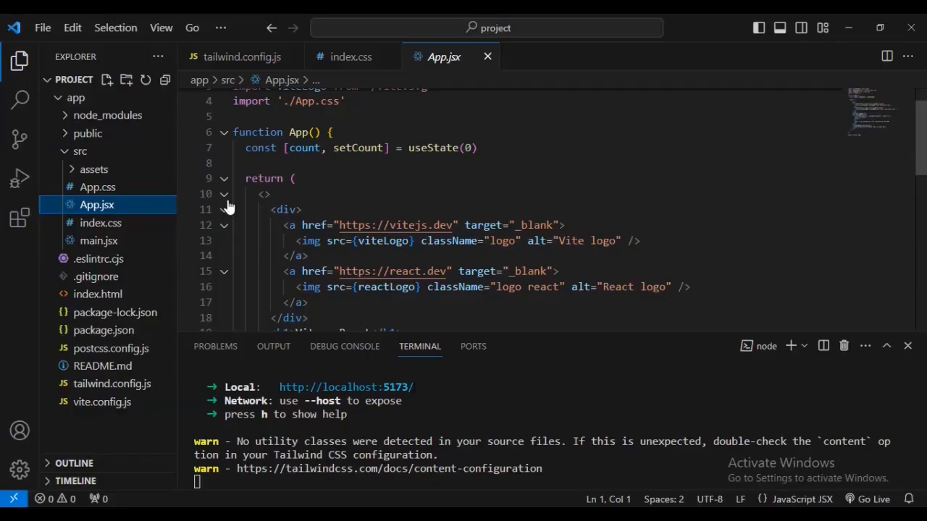
# Step: In App.jsx, start an h1 element and fix mistyped heading letters
pyautogui.click(223, 194)
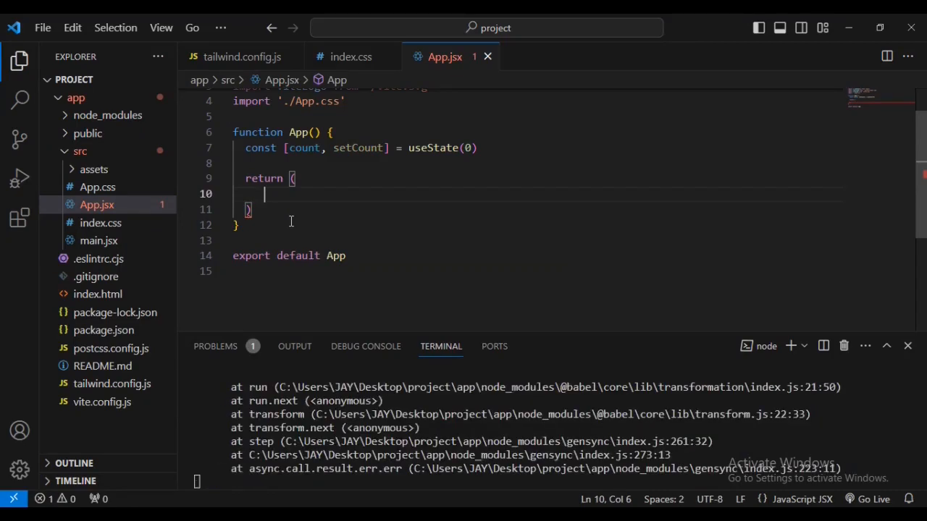
pyautogui.write('h1></h1>')
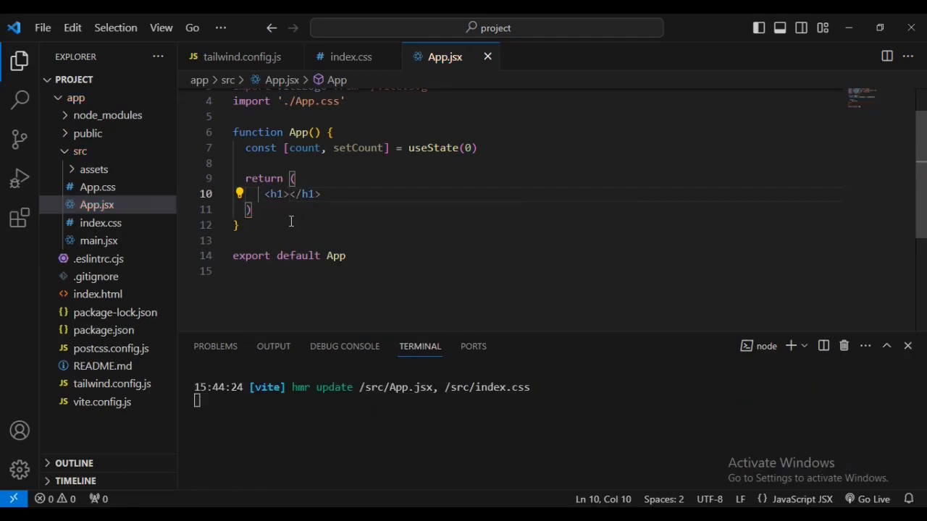
pyautogui.write('W')
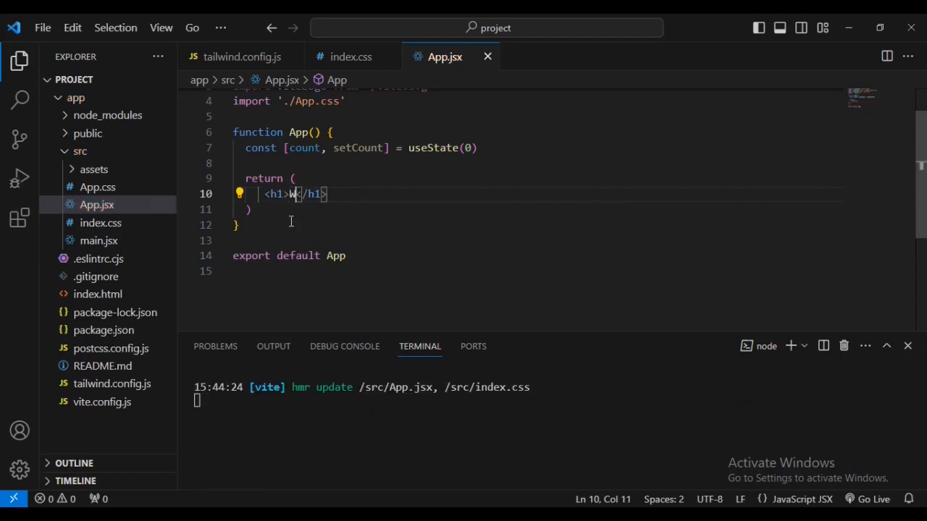
pyautogui.write('E')
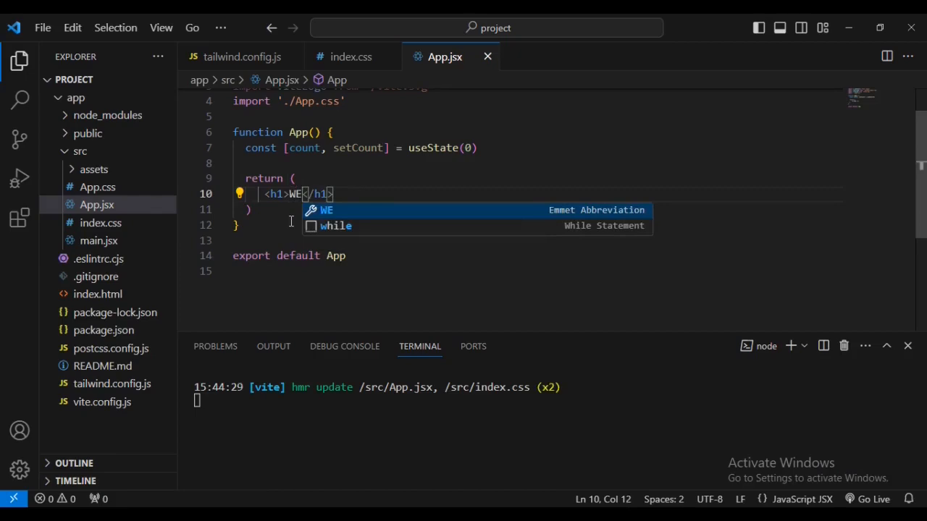
pyautogui.press('Backspace')
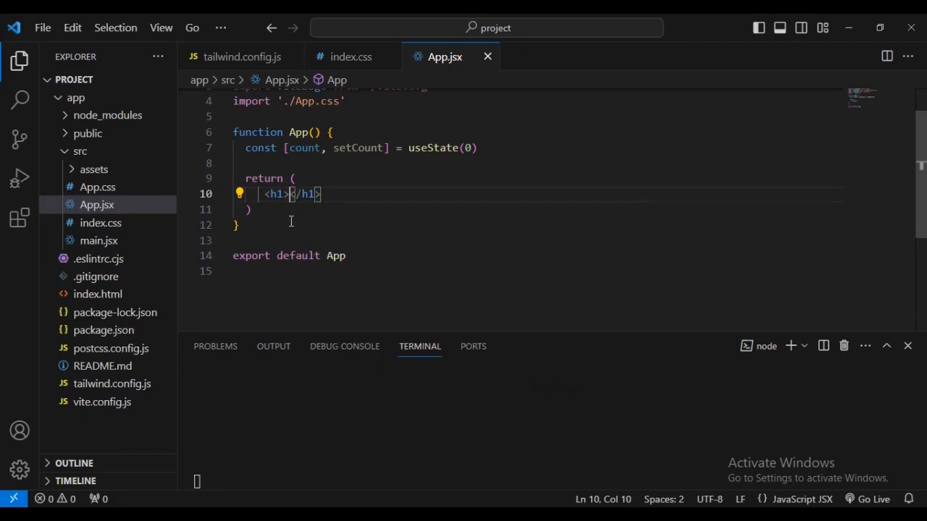
pyautogui.write('H')
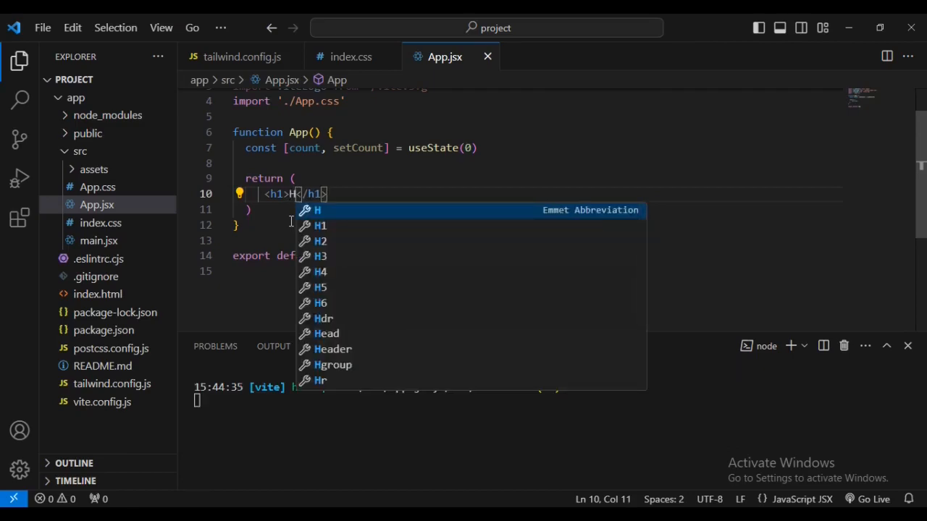
# Step: Type the heading text 'HOW TO SETUP REACT APP USING VITE' inside the h1
pyautogui.write('OW TO')
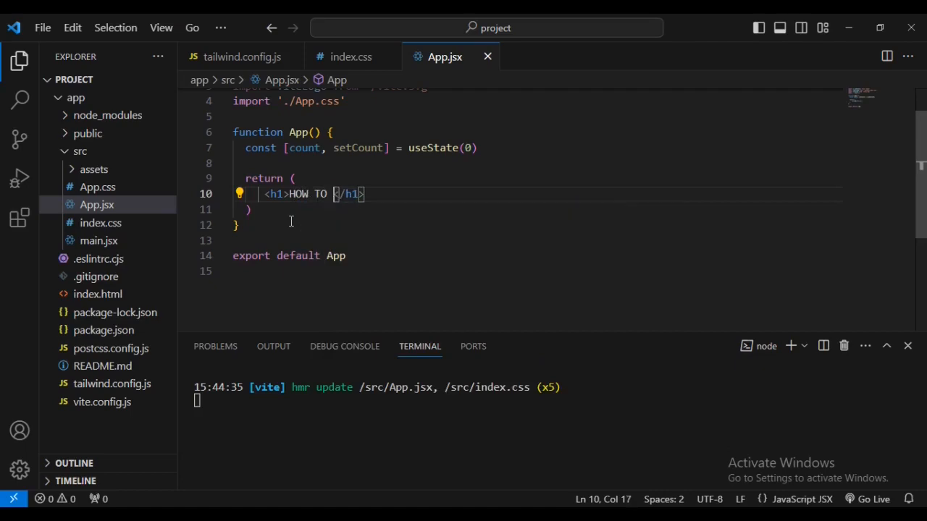
pyautogui.write('SETUP REAC')
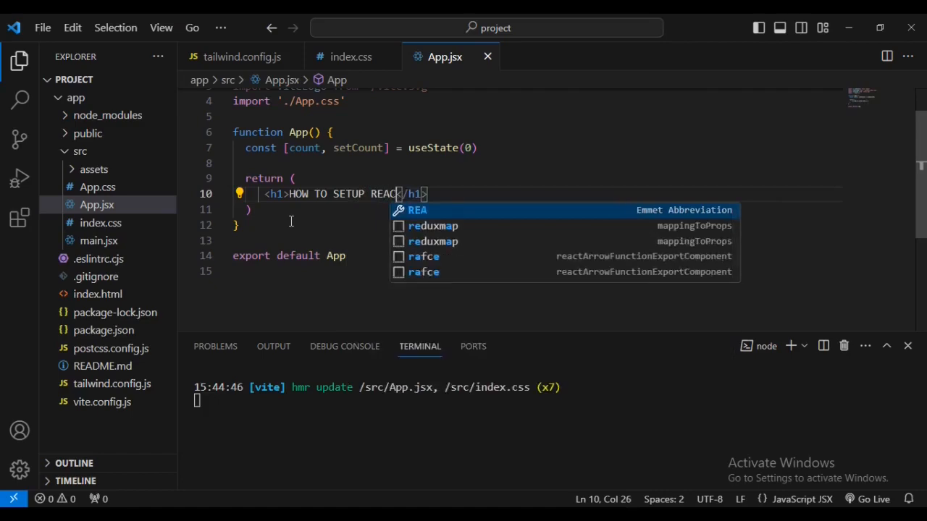
pyautogui.write('" "')
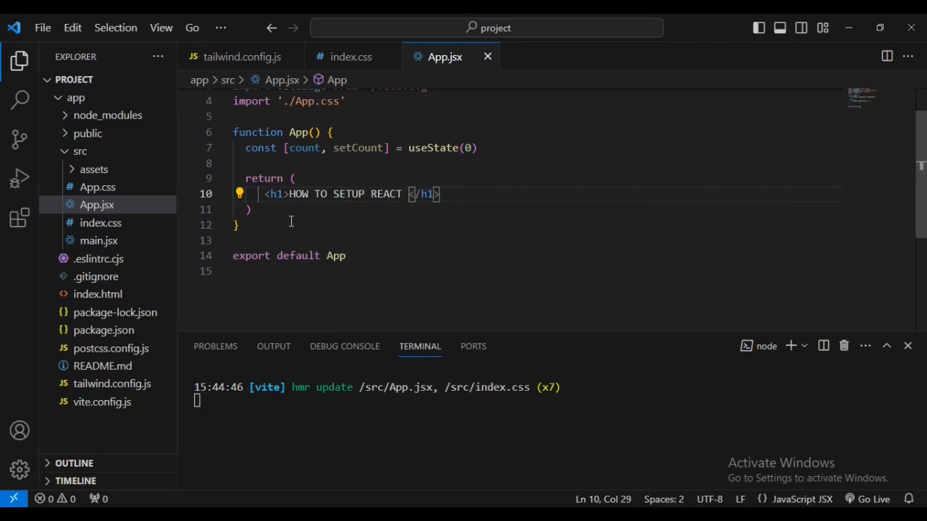
pyautogui.write('APP')
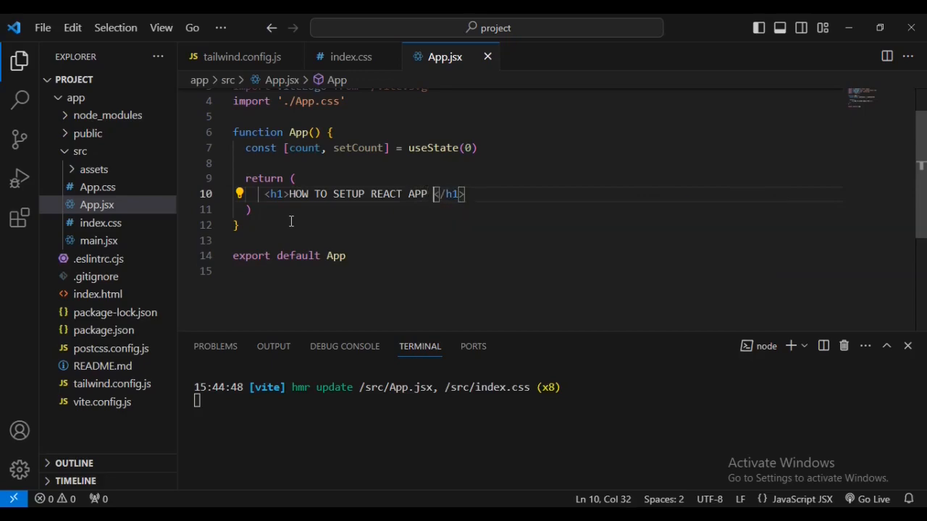
pyautogui.write('USING VIT')
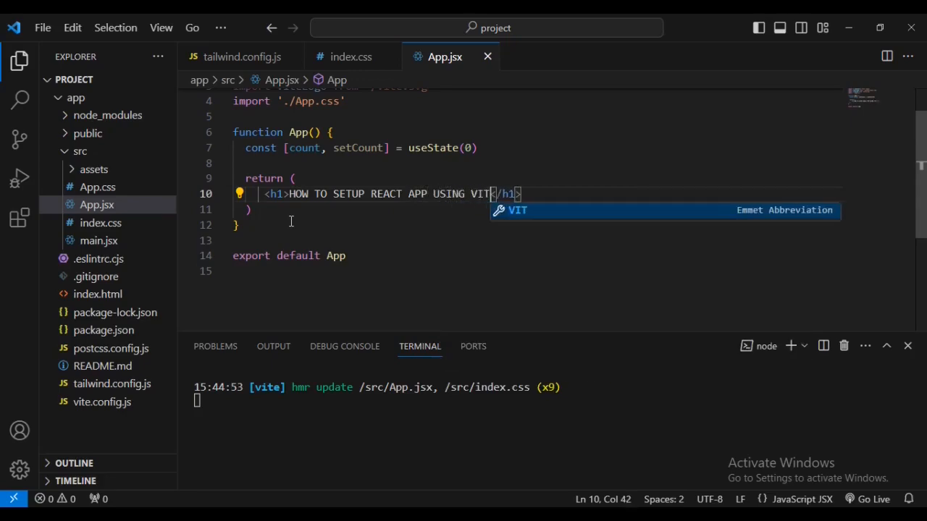
pyautogui.write('E')
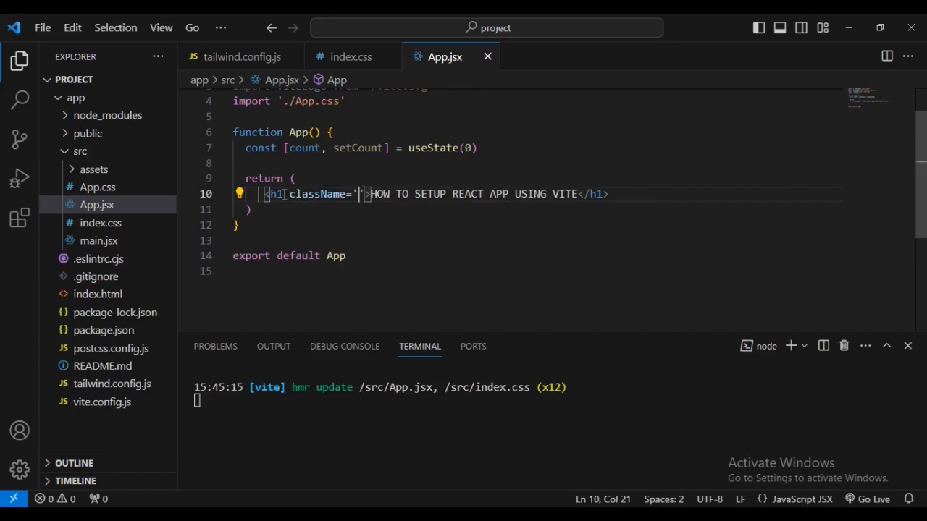
# Step: Give the h1 the Tailwind classes text-3xl and font-bold
pyautogui.write('te')
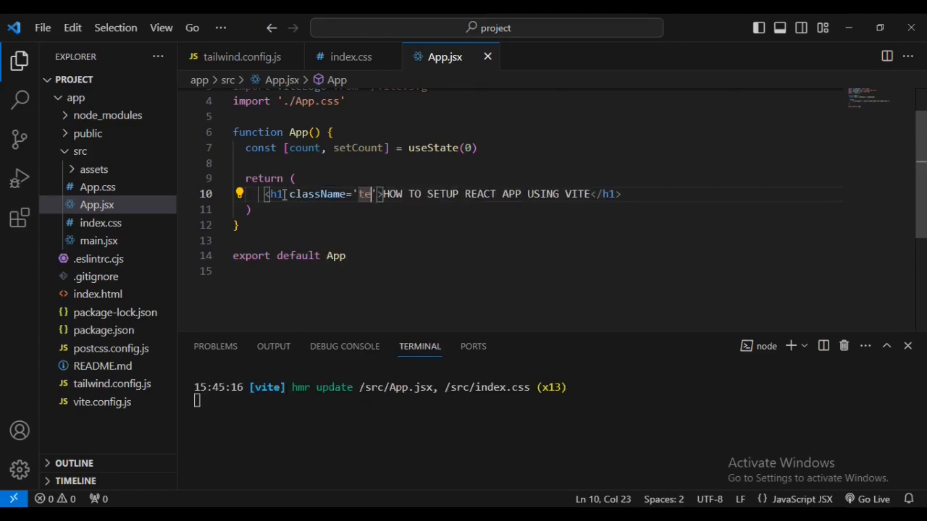
pyautogui.write('xt-')
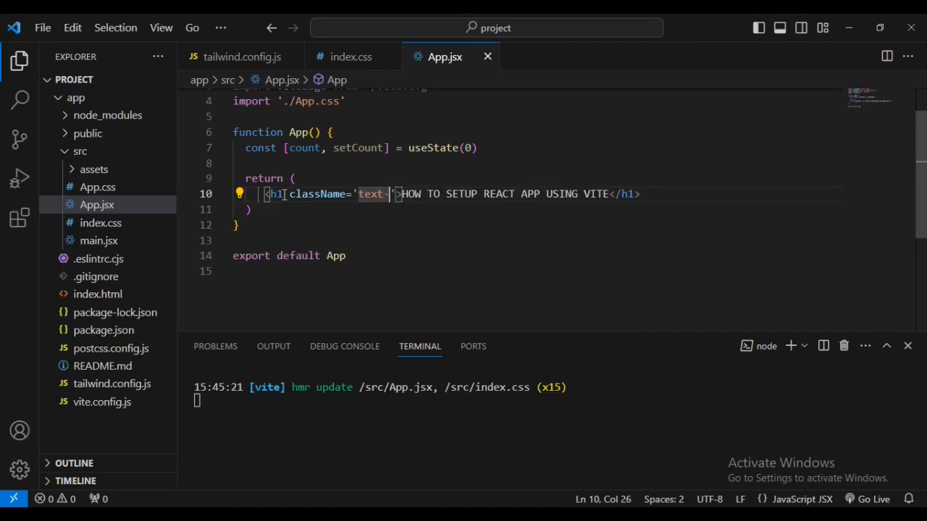
pyautogui.write('3xl')
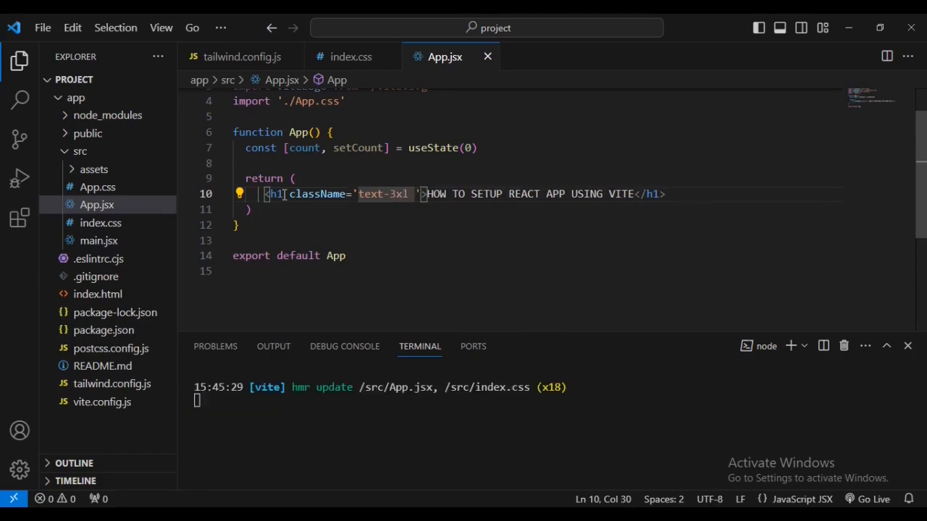
pyautogui.write('font-bold')
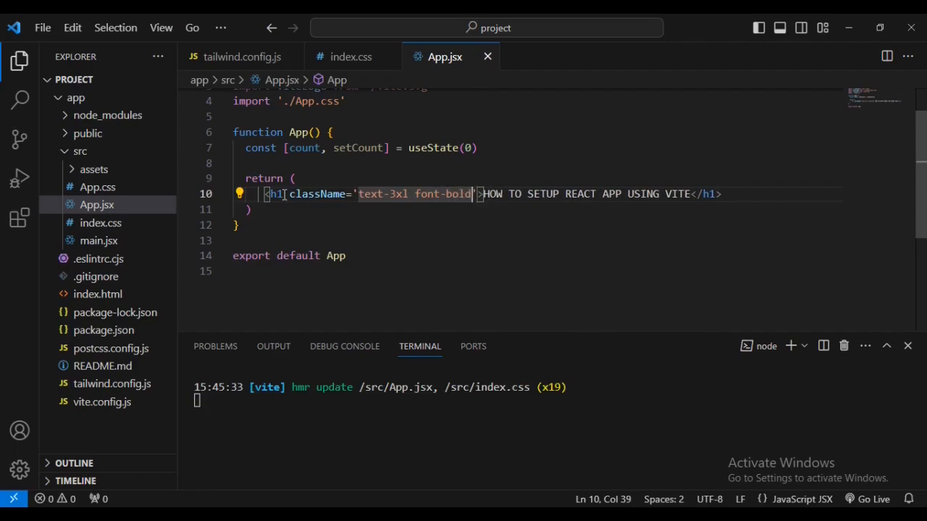
# Step: Add the underline and text-center Tailwind classes to the heading
pyautogui.write('un')
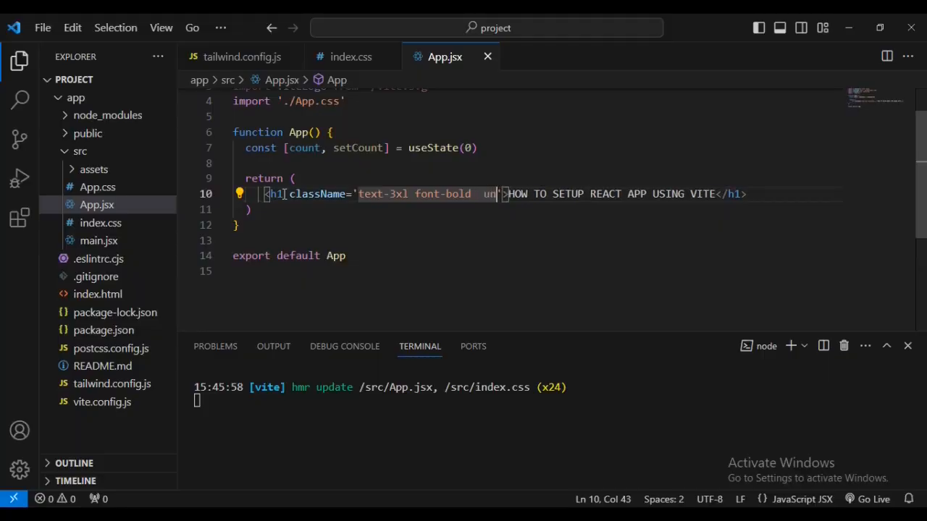
pyautogui.write('derline')
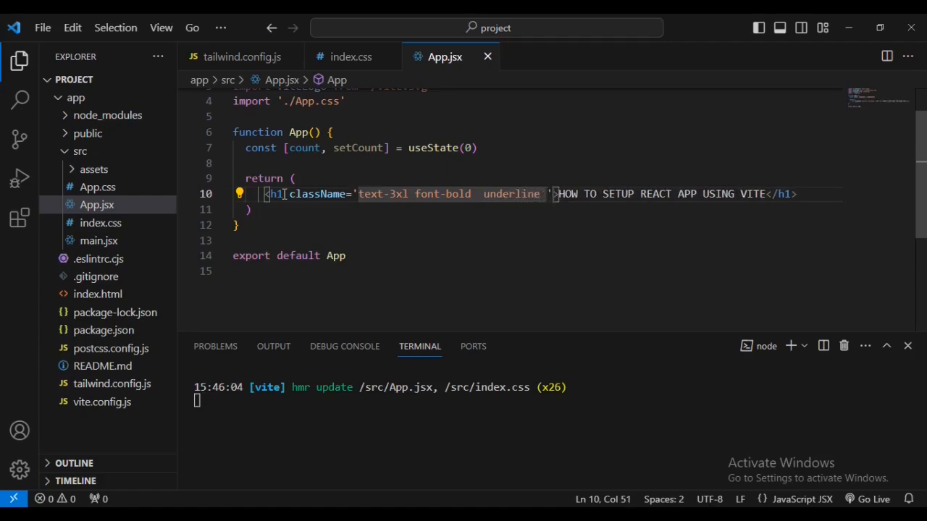
pyautogui.write('text-')
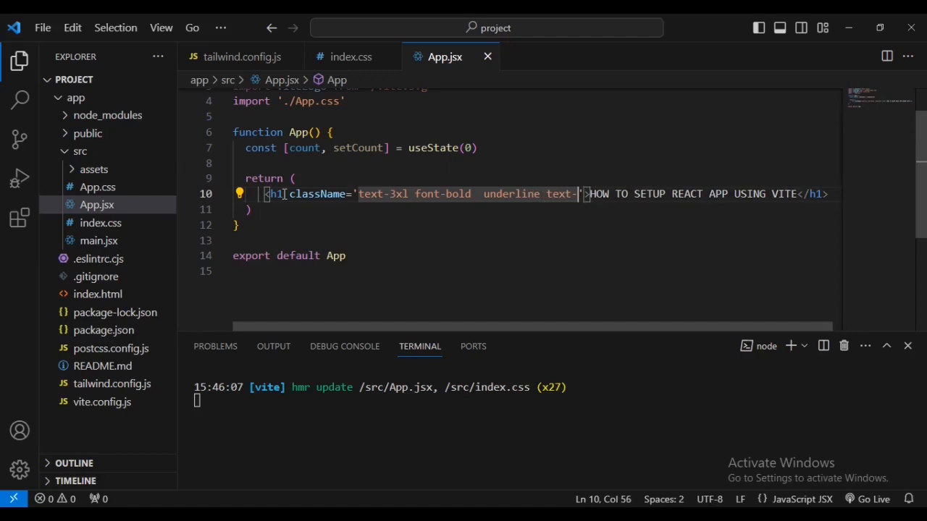
pyautogui.write('ce')
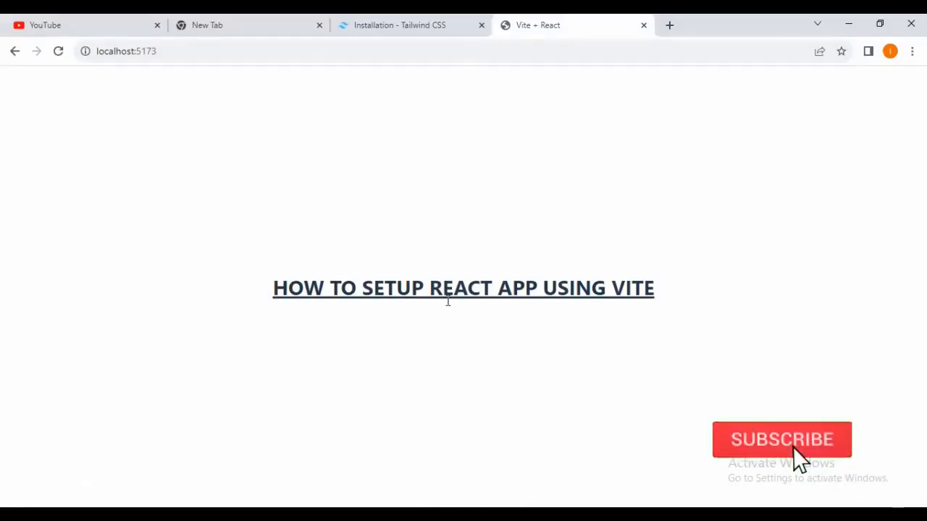
# Step: View the styled heading in the Chrome localhost:5173 tab
pyautogui.click(782, 439)
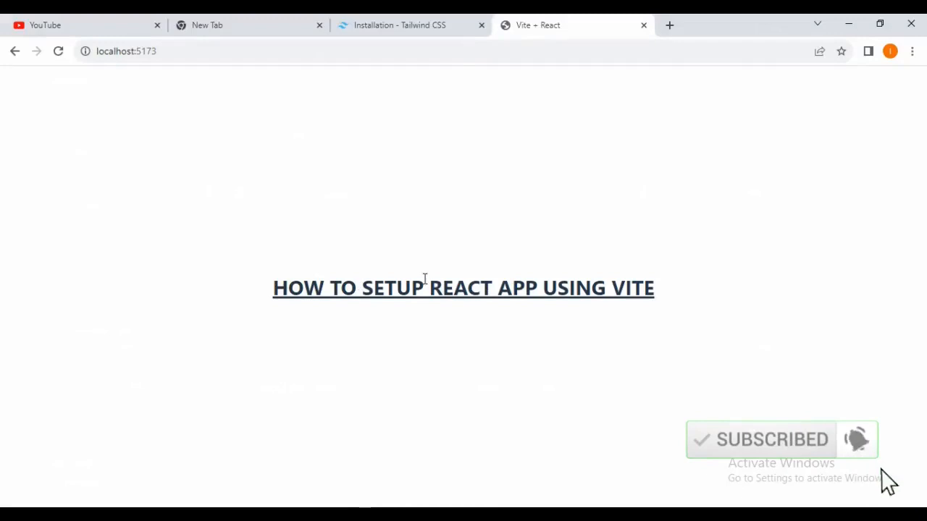